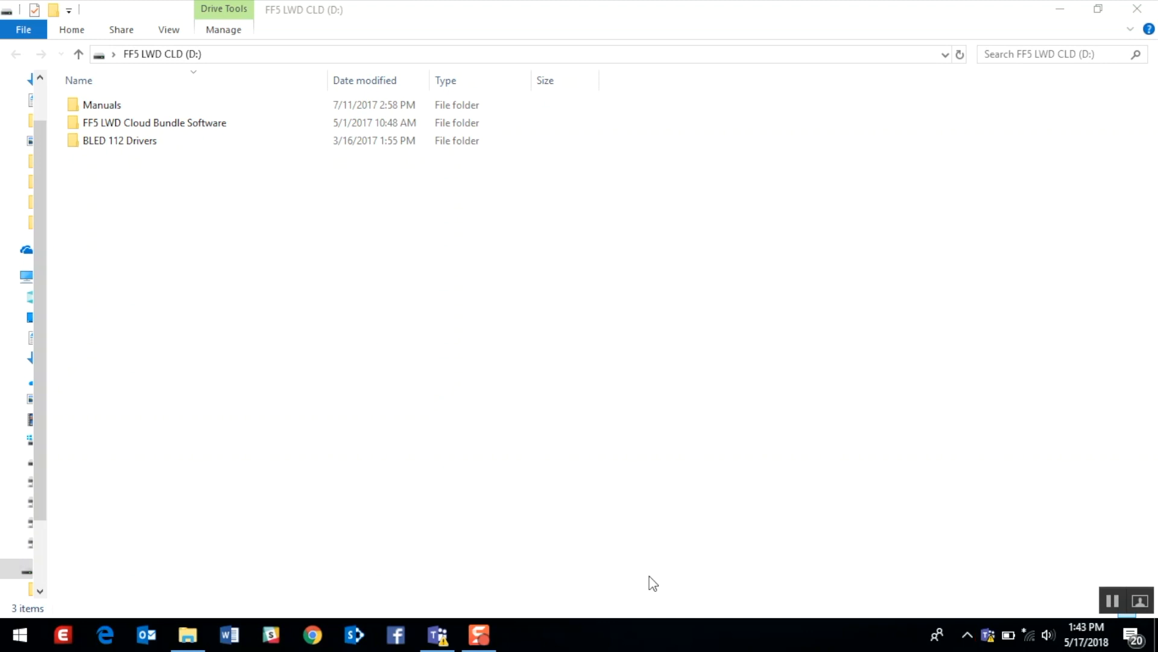
mouse_move(307, 317)
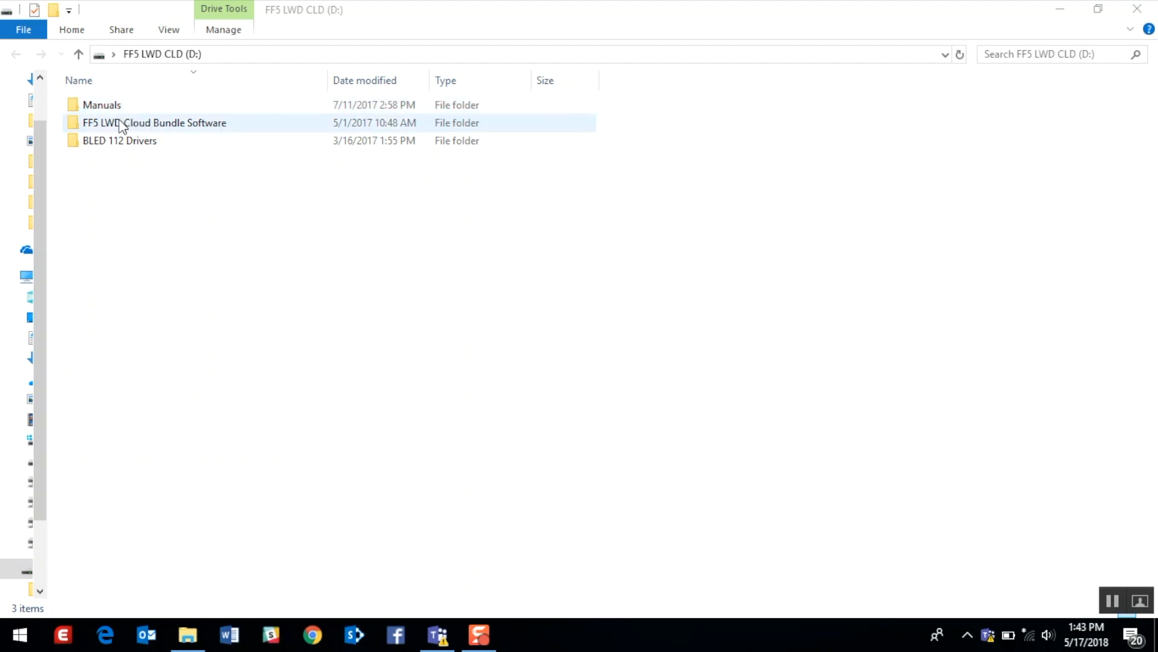
mouse_move(214, 131)
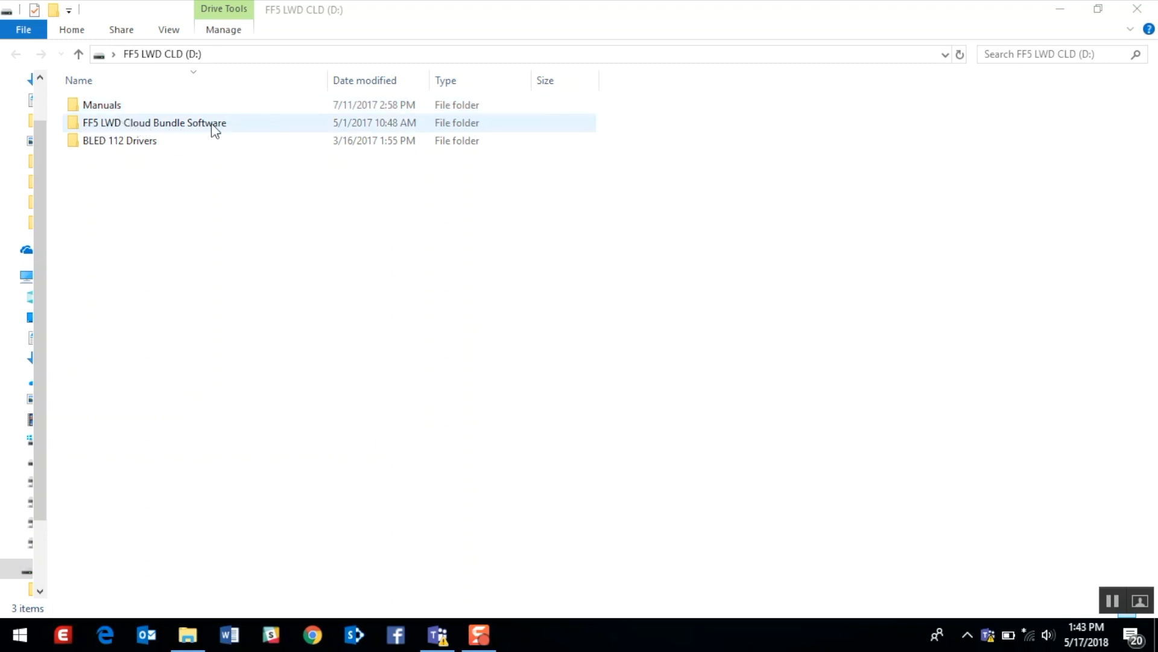
mouse_move(259, 129)
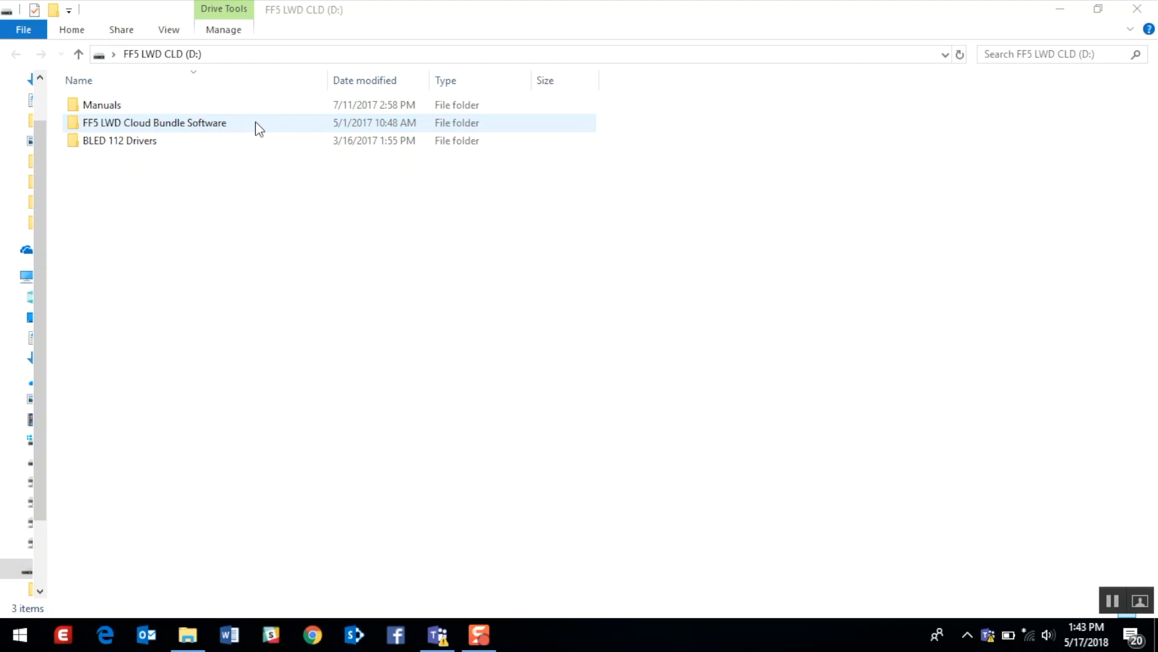
Step: Enter the FF5 LWD Cloud Bundle Software folder and launch Setup_DigiTrakLWDCloudSuite
left_click(119, 140)
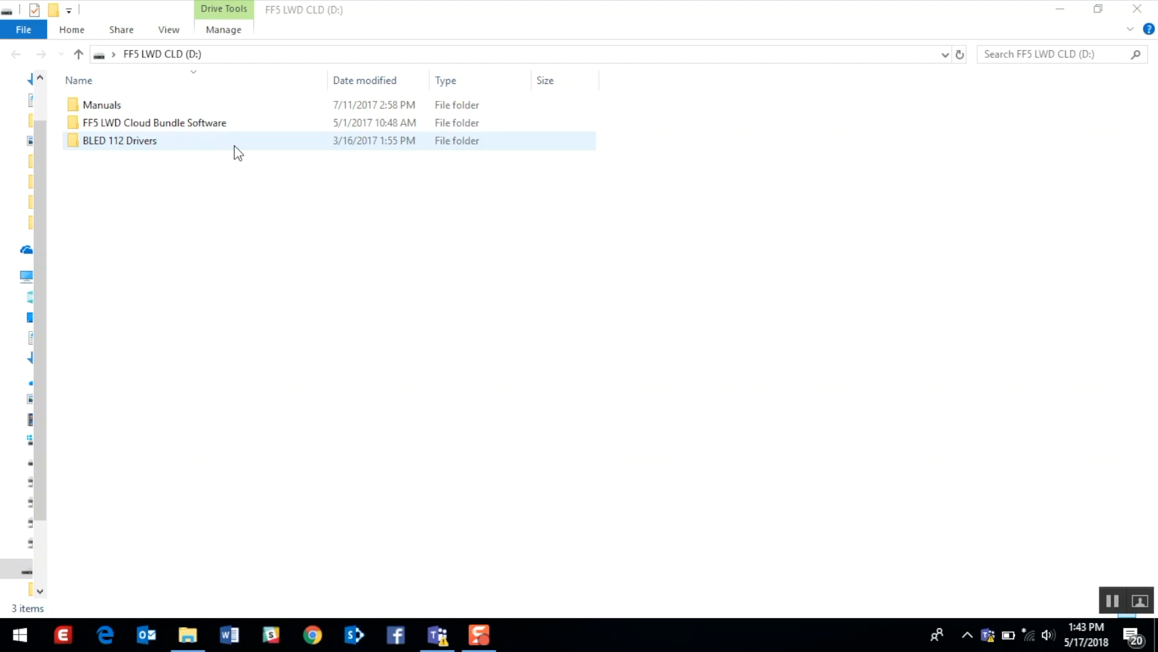
mouse_move(93, 156)
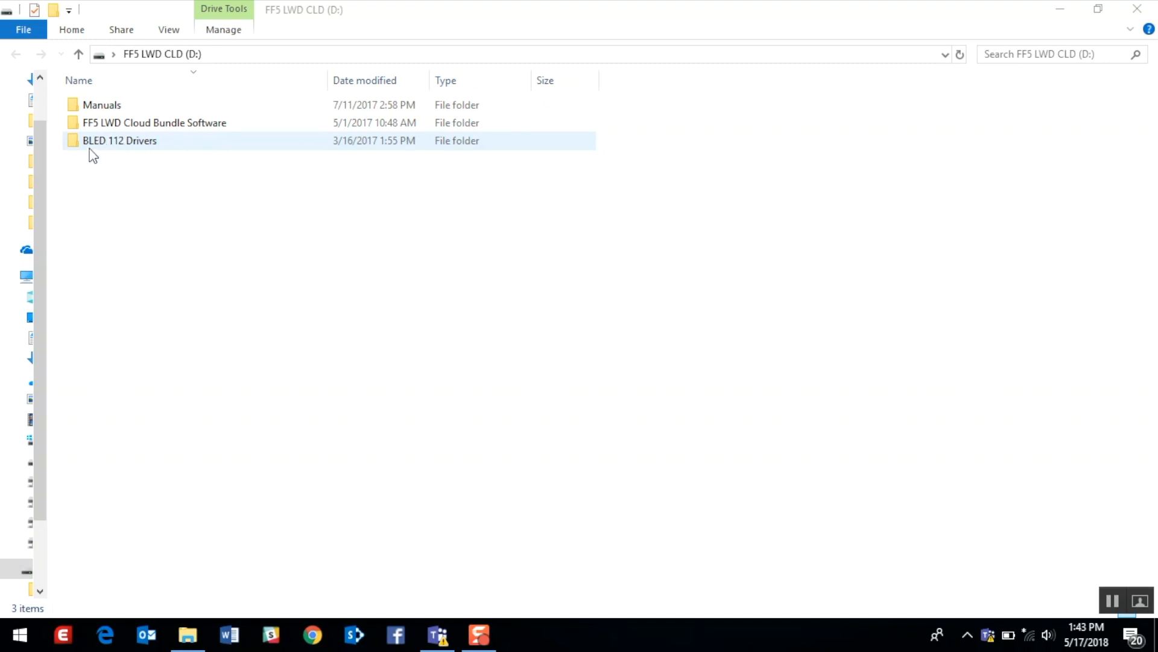
mouse_move(98, 152)
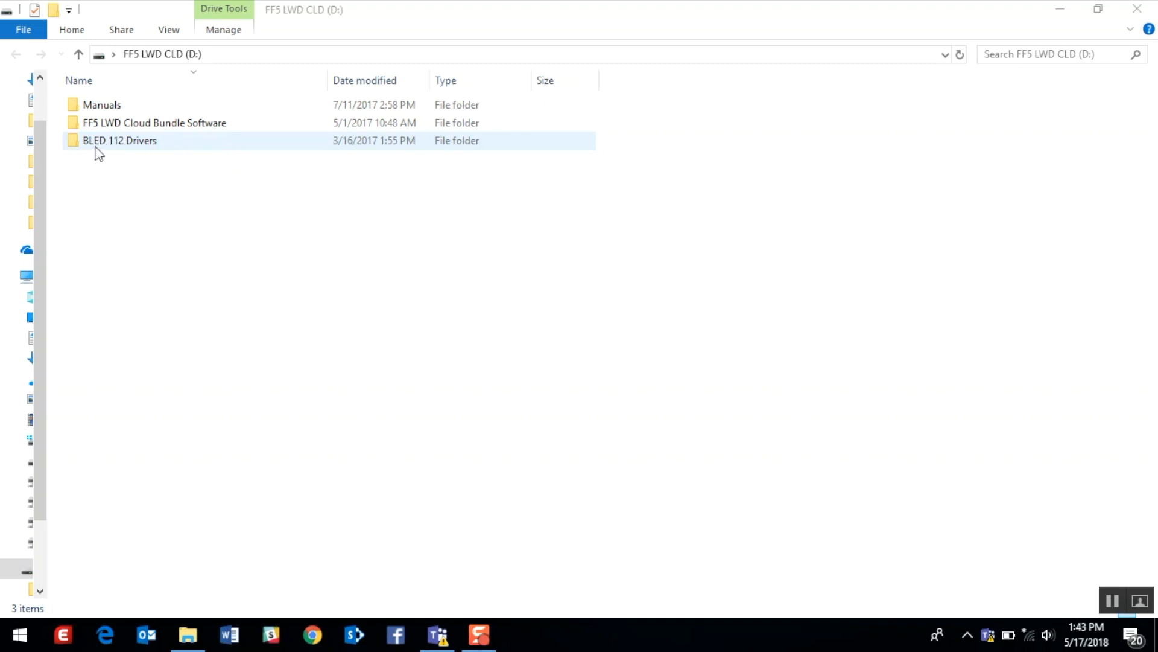
left_click(229, 184)
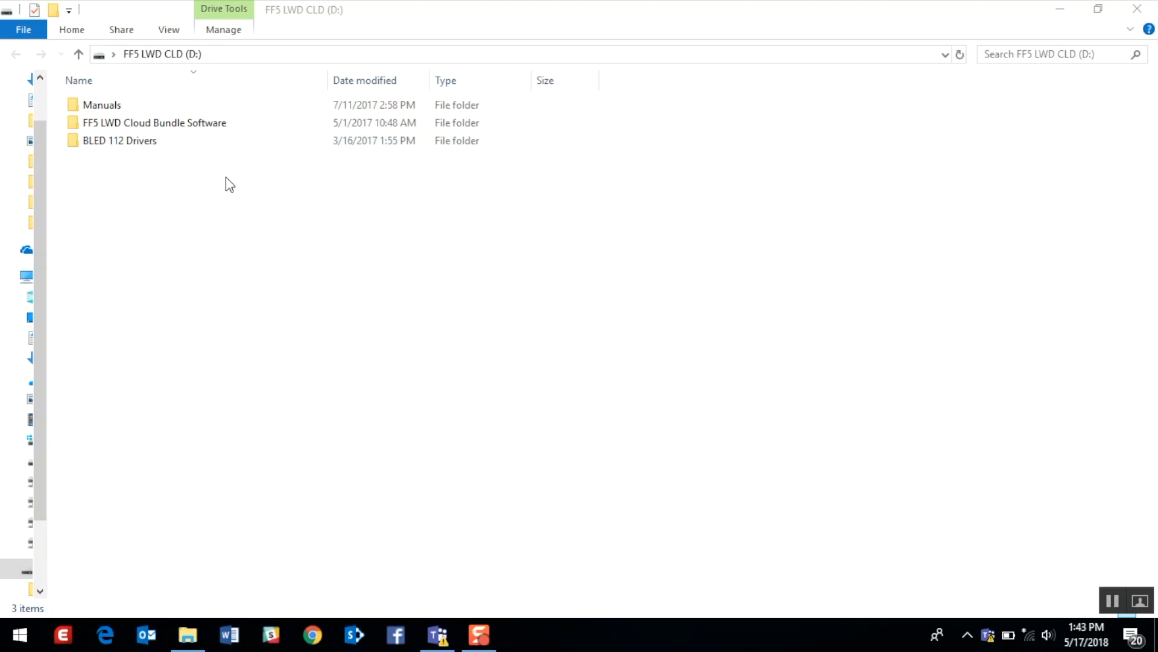
mouse_move(245, 153)
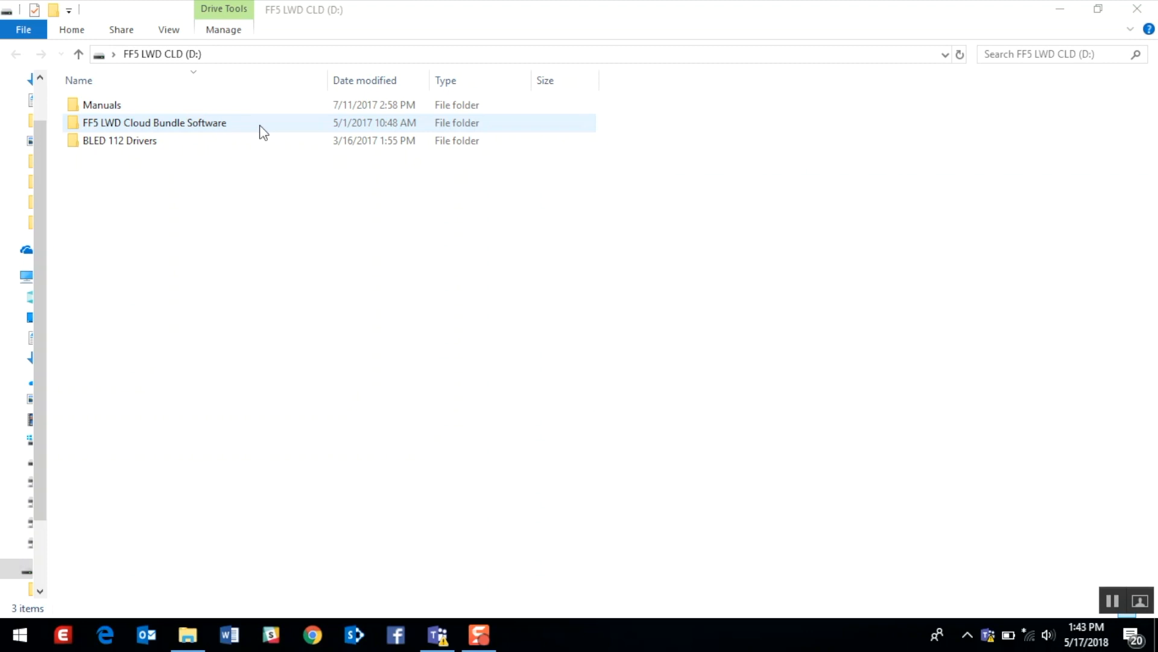
double_click(153, 123)
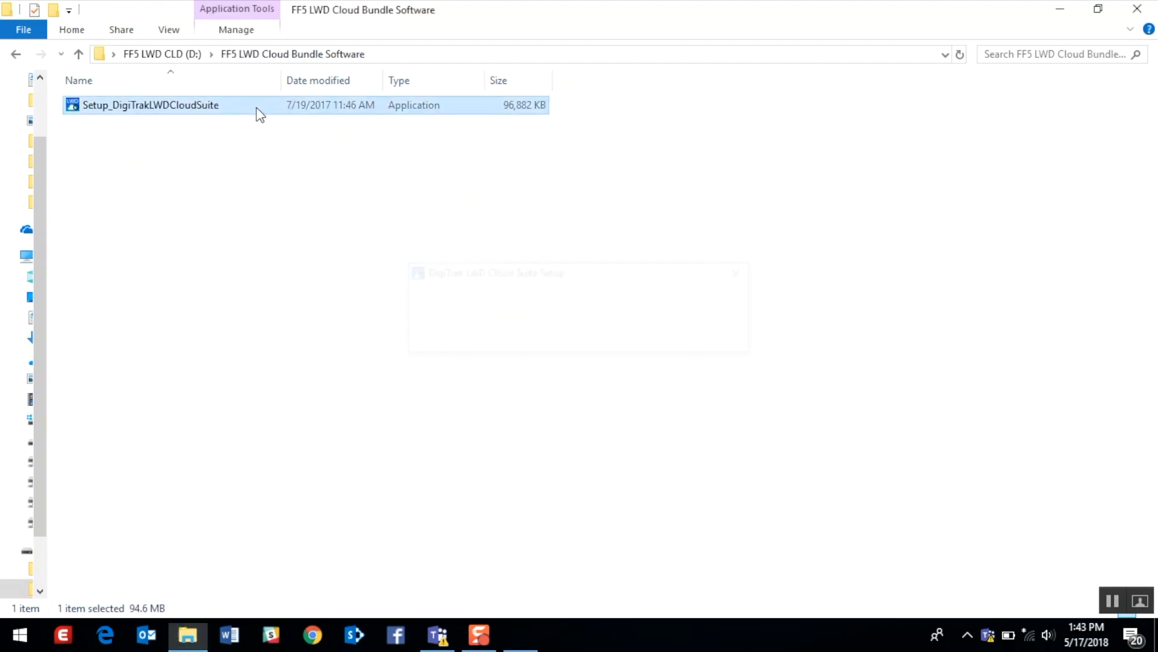
double_click(151, 105)
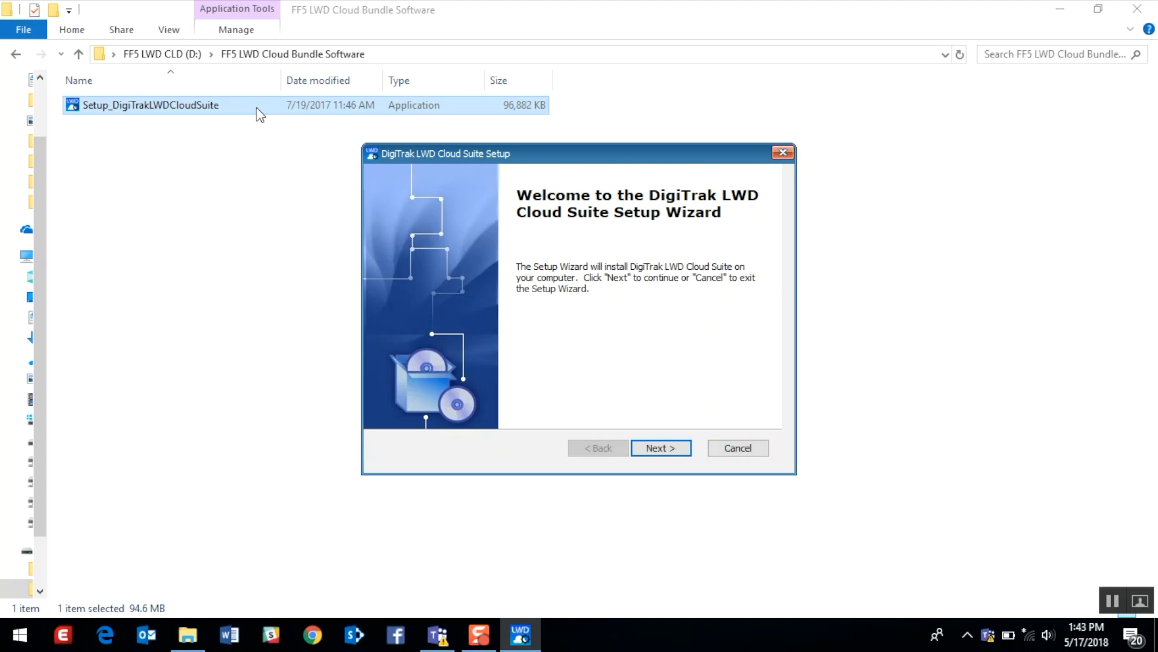
mouse_move(289, 264)
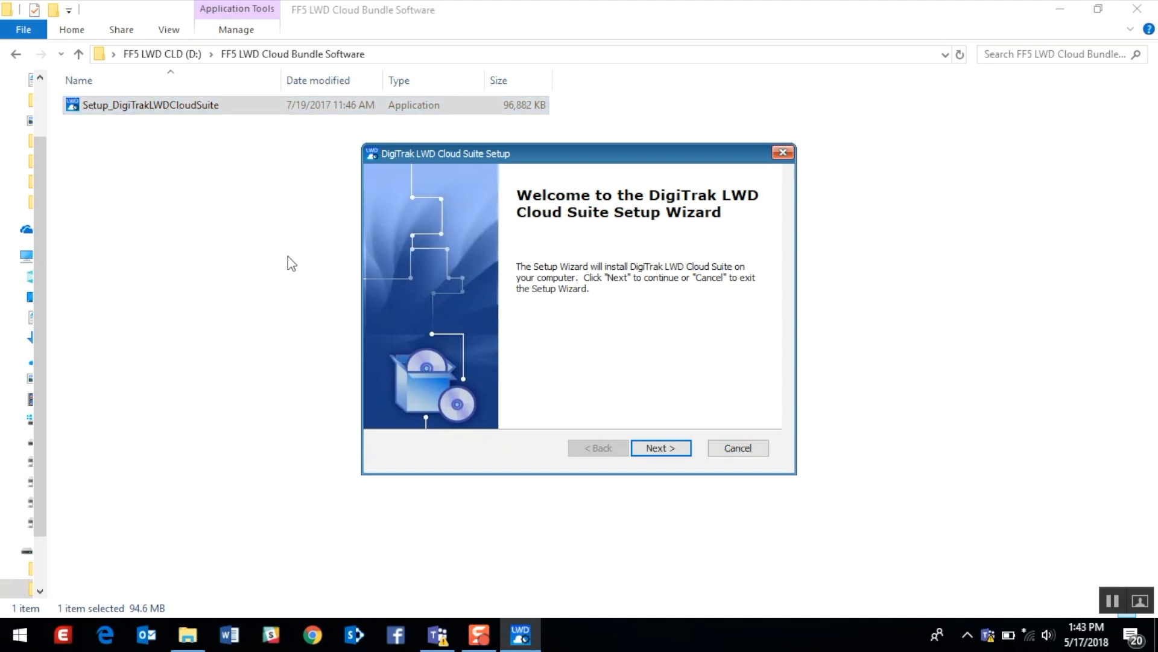
mouse_move(683, 472)
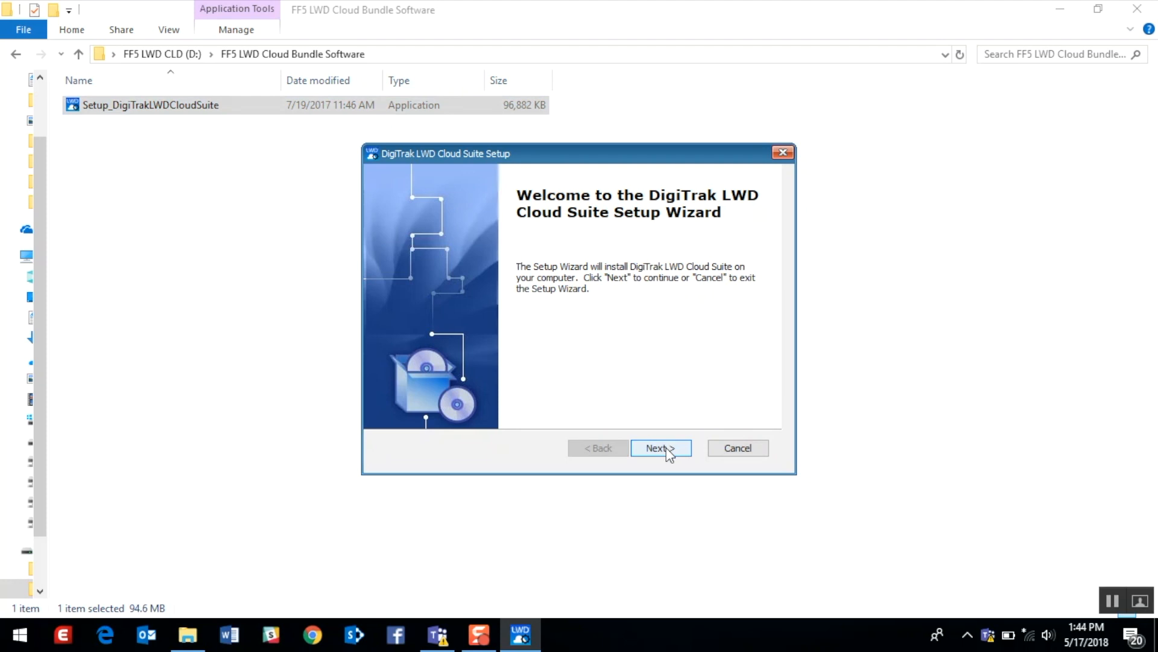
Step: Install DigiTrak LWD Cloud Suite for Everybody with the EULA accepted
left_click(656, 447)
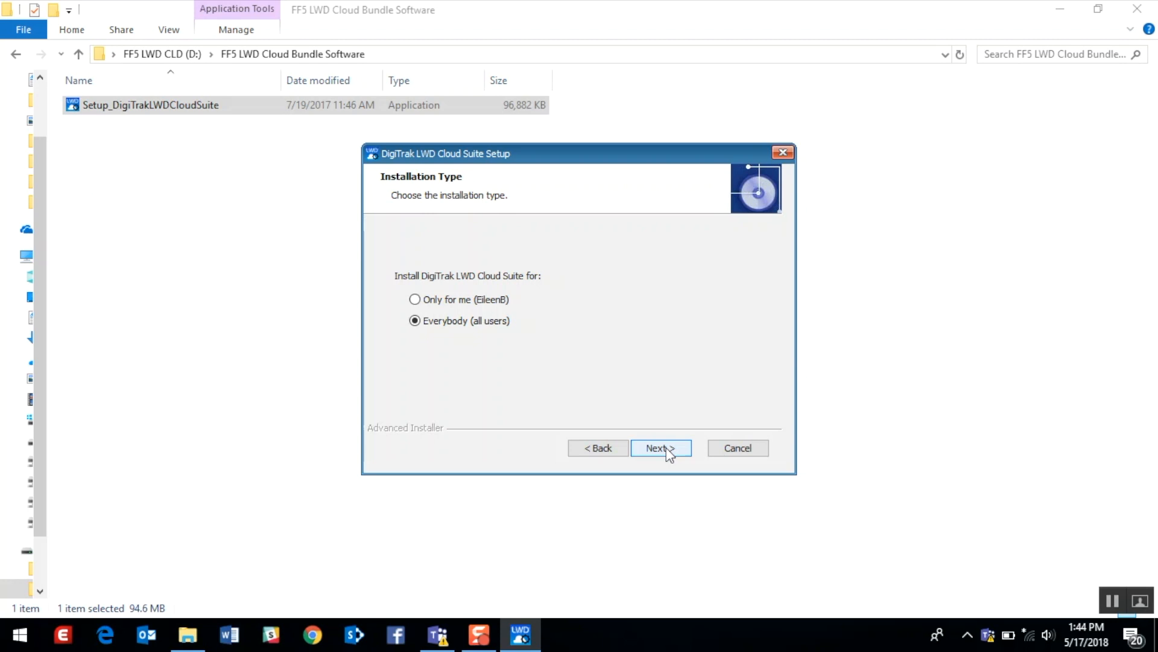
left_click(659, 448)
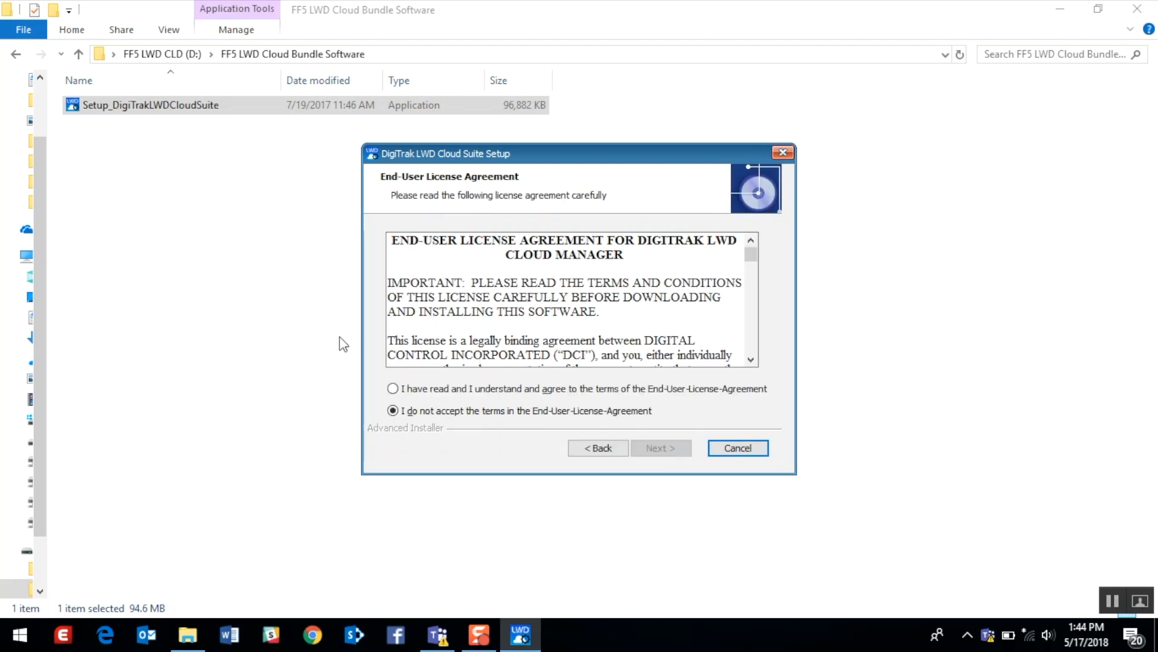
left_click(392, 388)
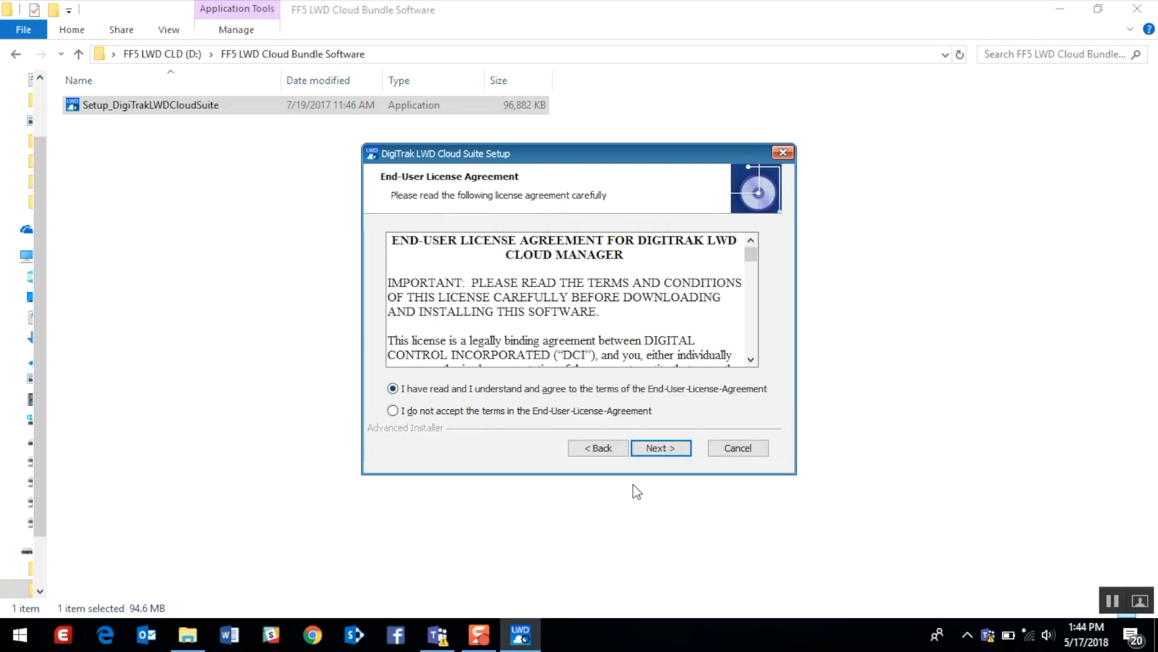
left_click(658, 448)
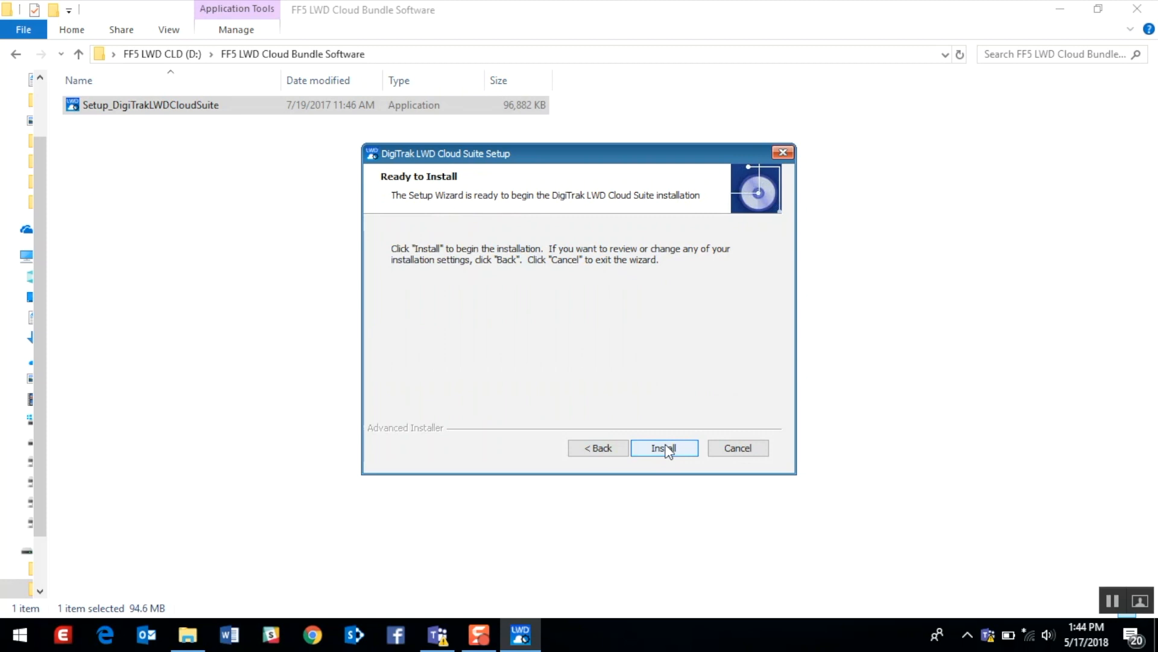
left_click(663, 447)
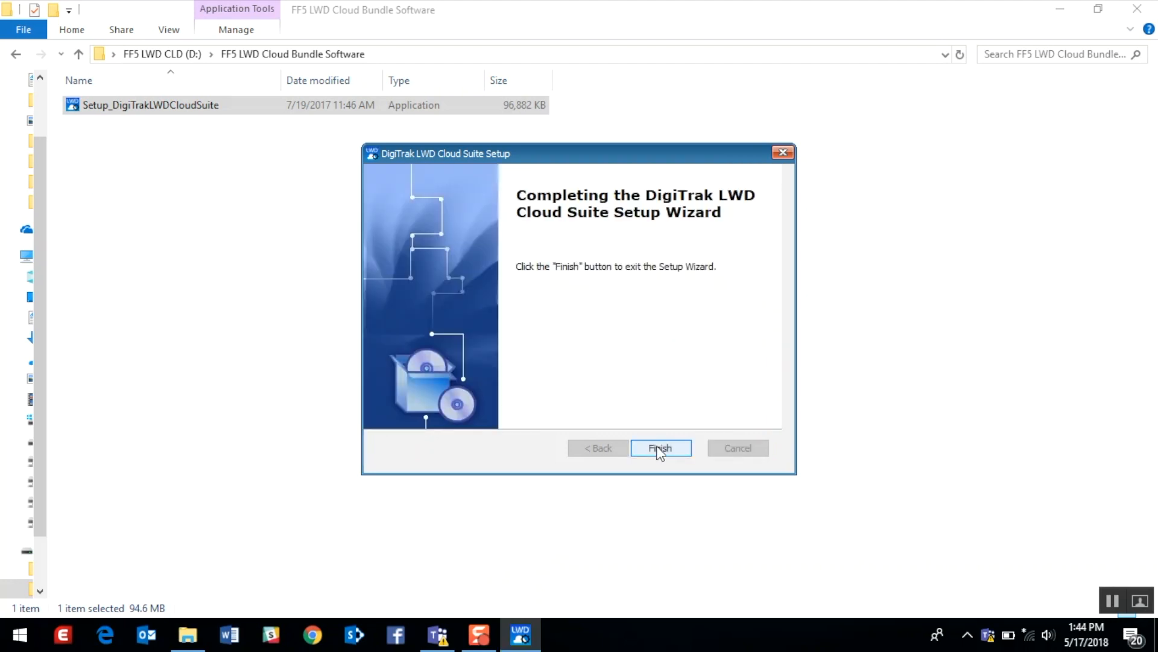
Step: Finish the setup wizard and select the DigiTrak LWD 3X desktop shortcut
left_click(660, 447)
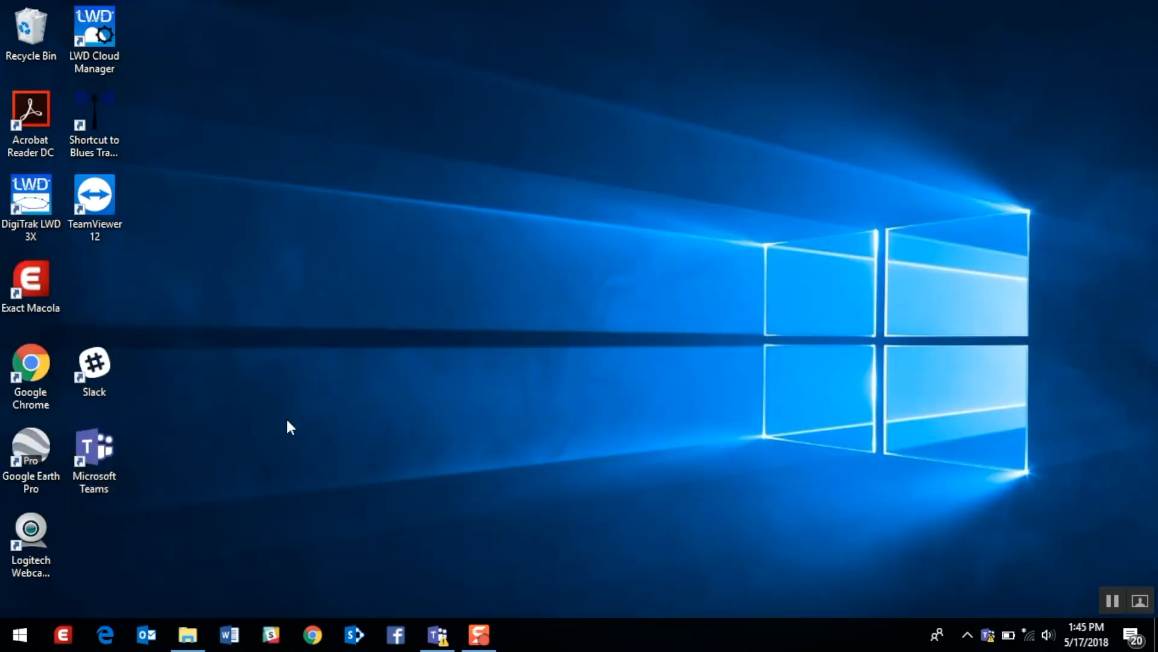
left_click(32, 199)
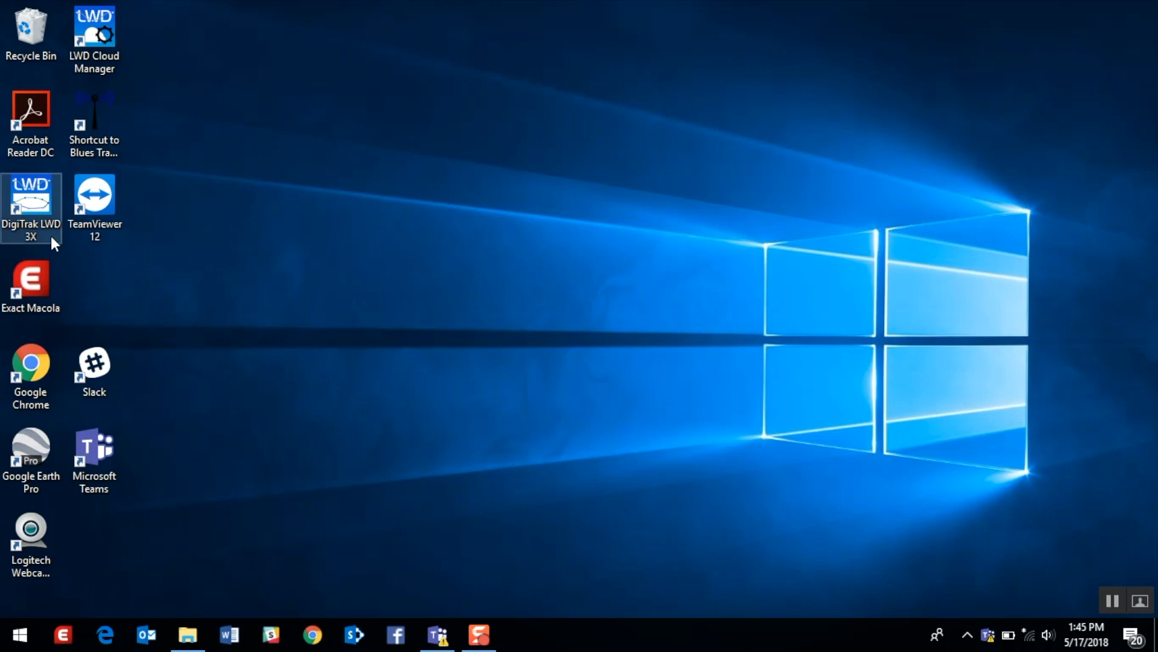
mouse_move(44, 220)
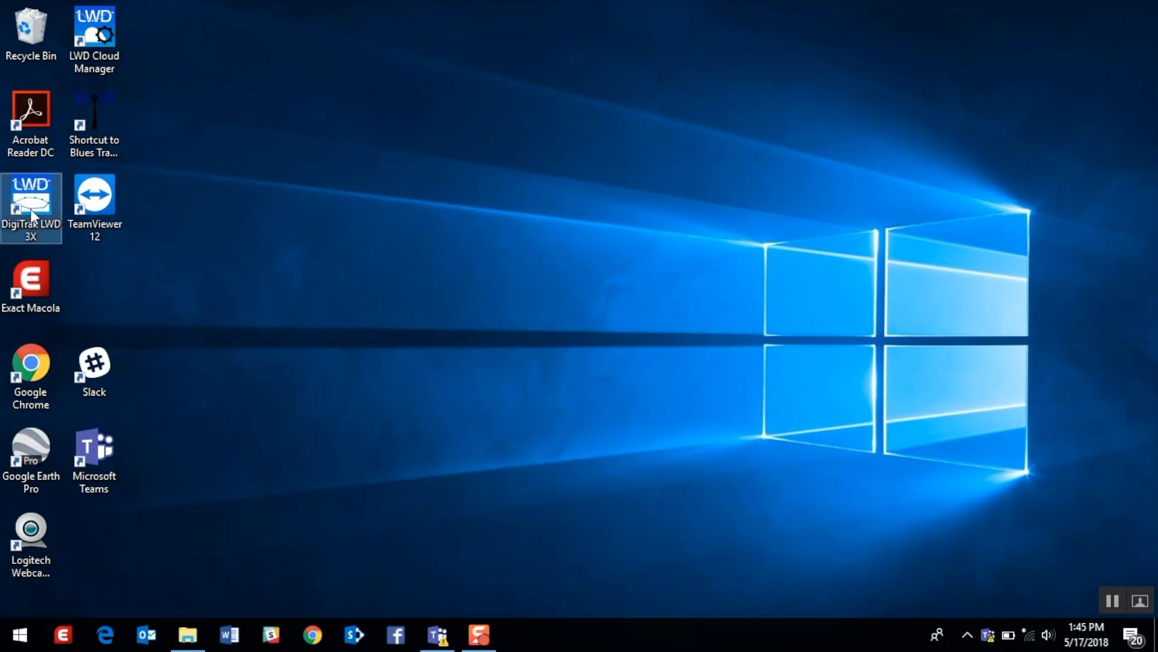
Step: Start DigiTrak LWD and maximize both the program window and the DrillData1 job window
double_click(31, 201)
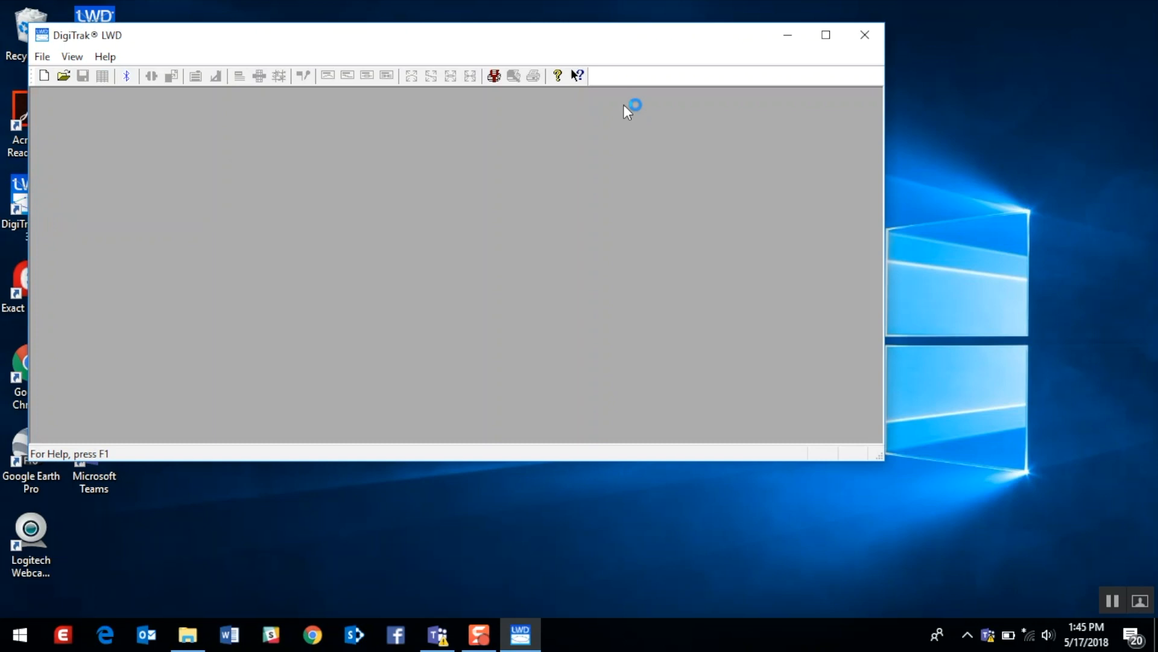
left_click(826, 35)
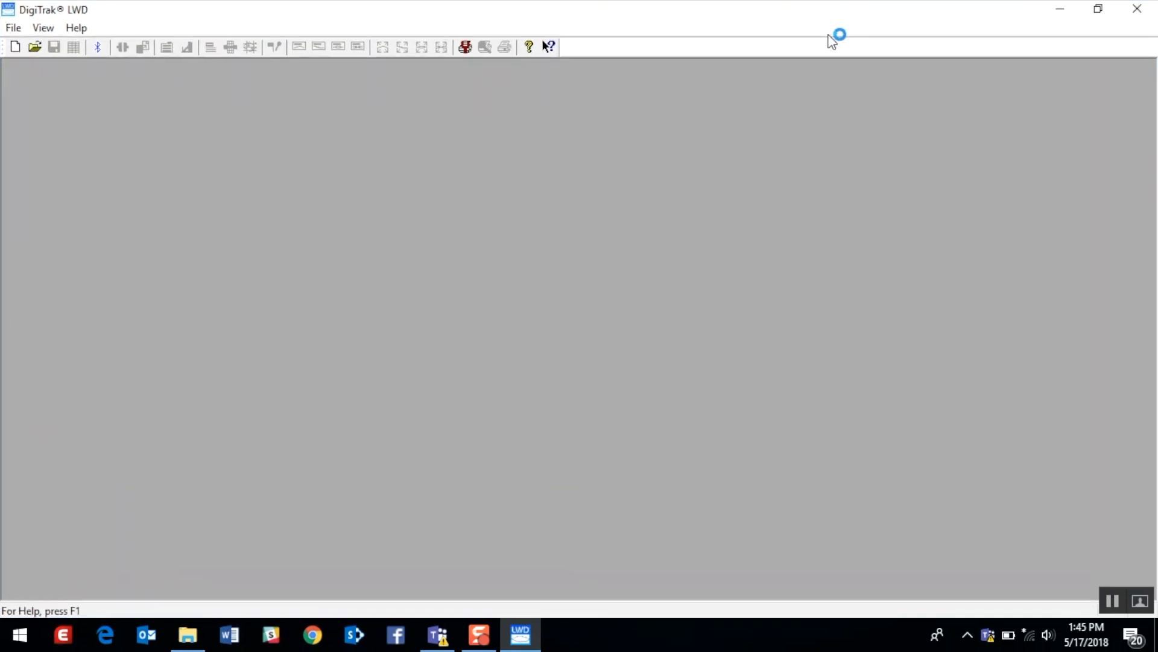
left_click(14, 47)
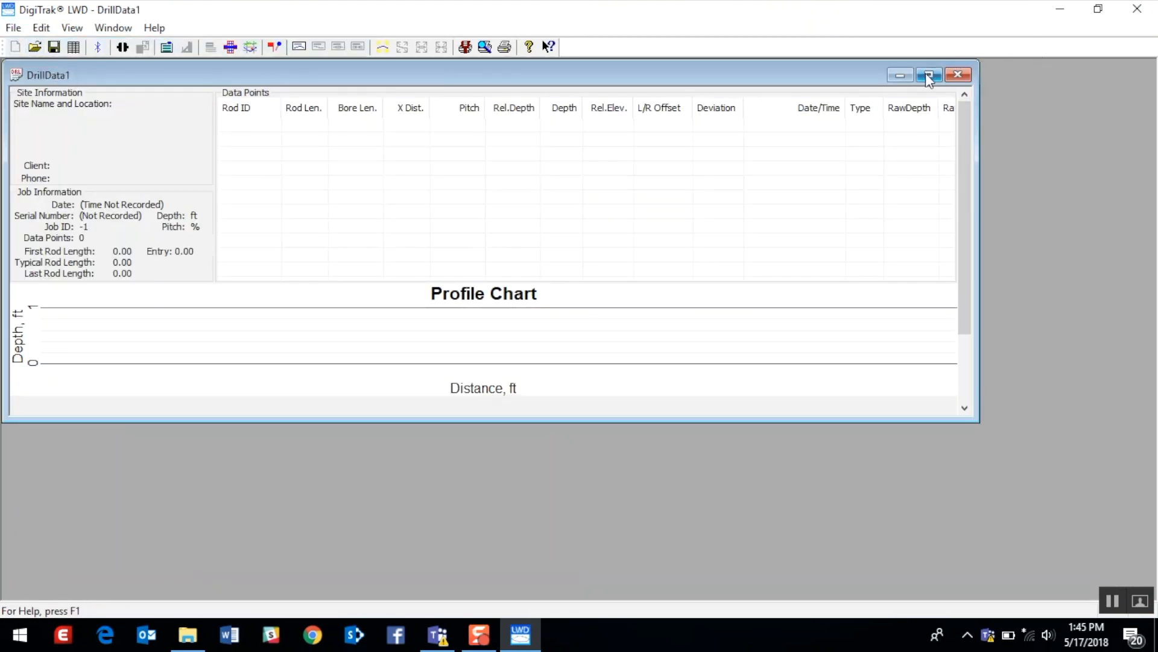
left_click(929, 74)
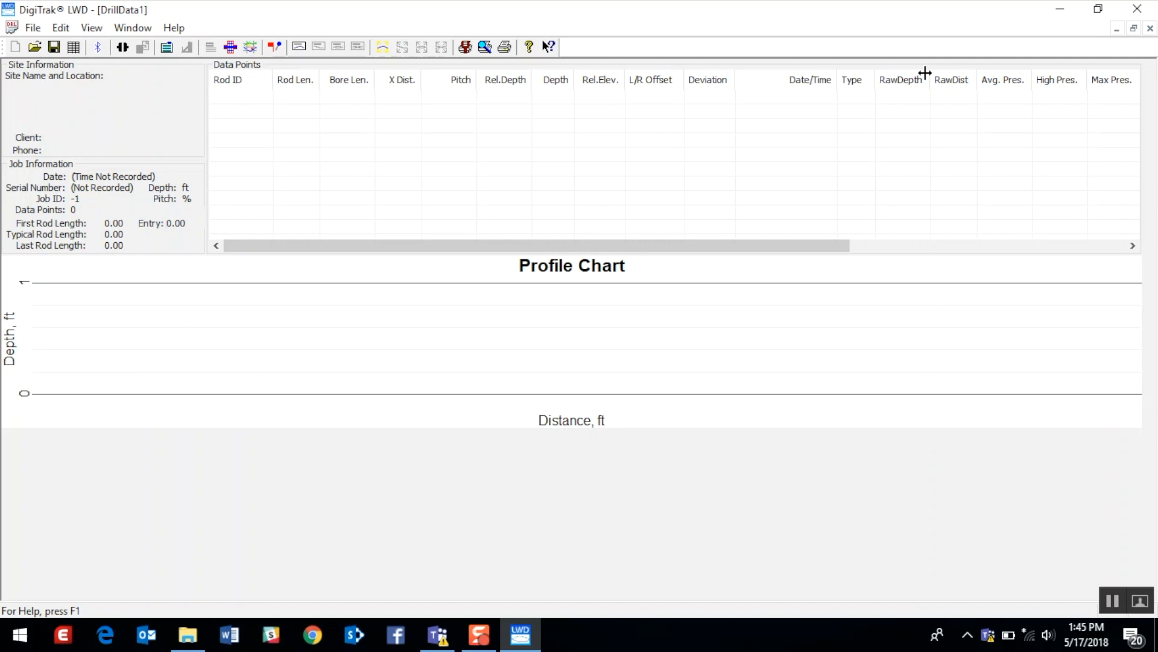
mouse_move(173, 93)
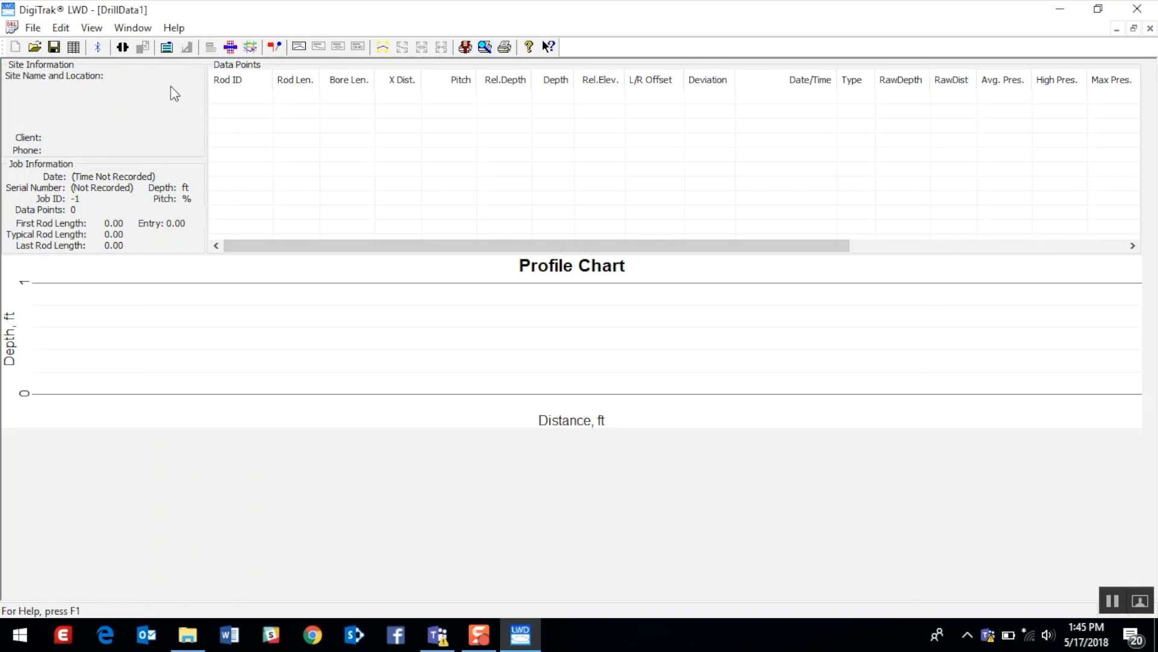
Step: Bring up File > Upload Control on Bluegiga Bluetooth Low Energy (COM3), dismissing the Bluetooth List Empty message
left_click(33, 28)
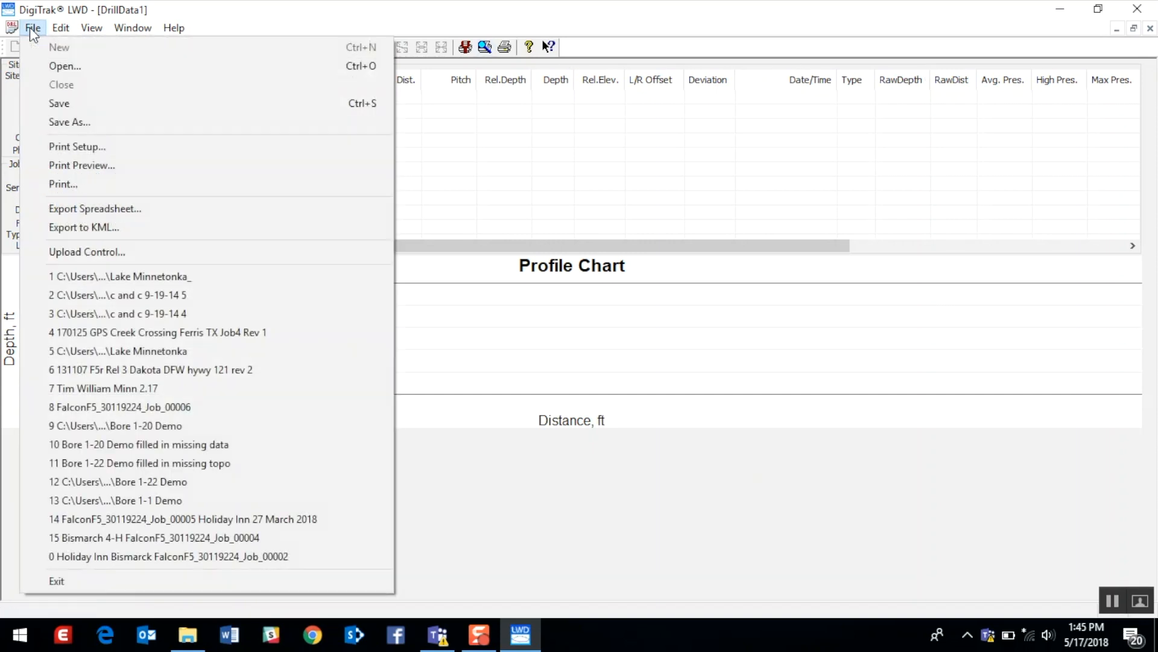
mouse_move(87, 251)
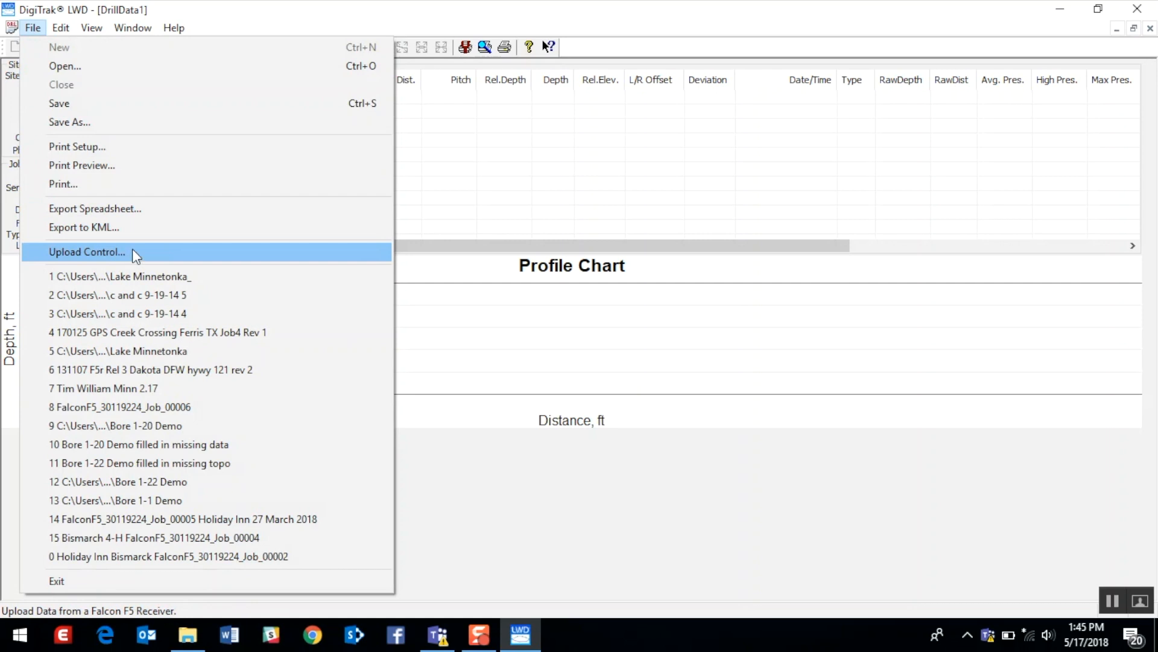
left_click(87, 253)
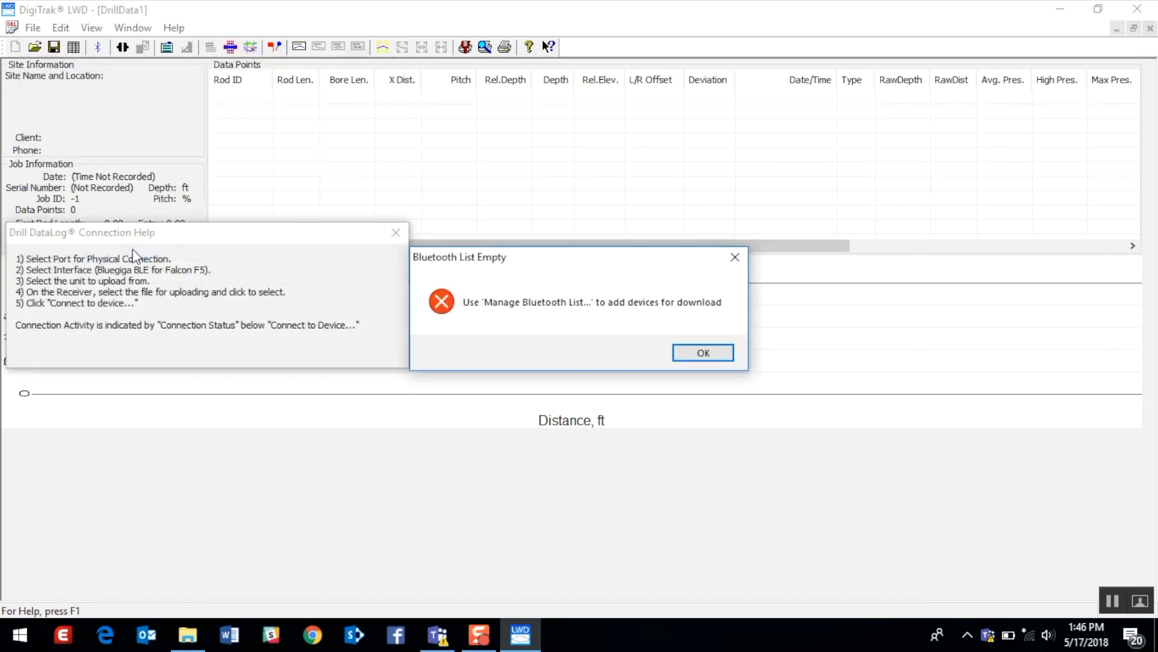
mouse_move(343, 278)
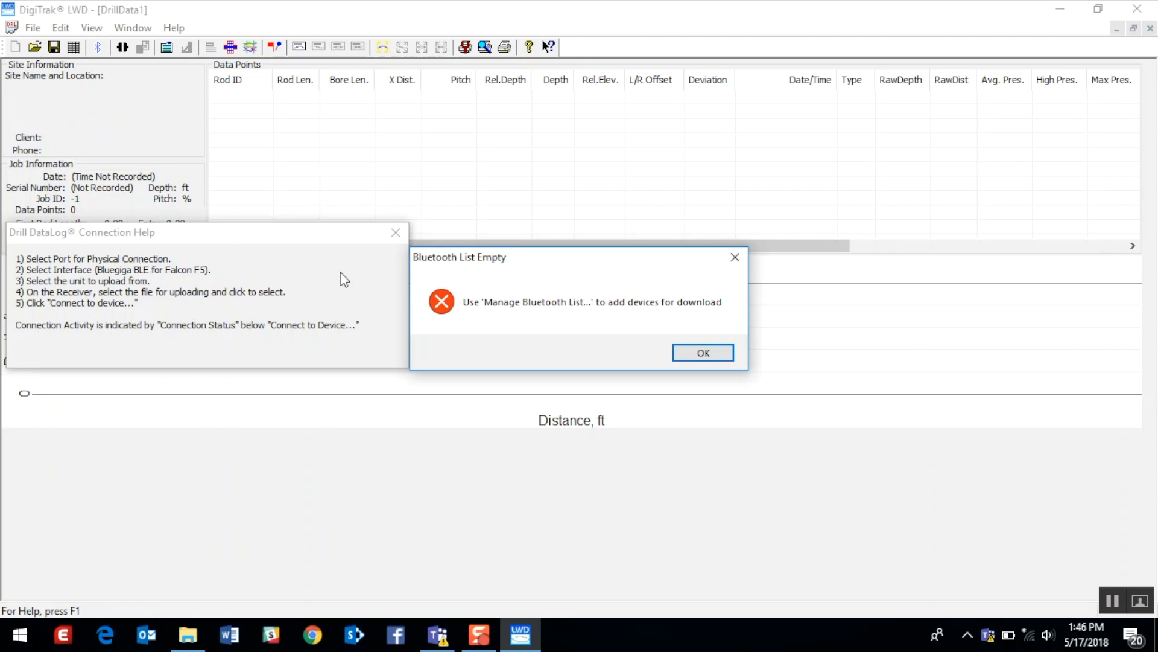
mouse_move(678, 331)
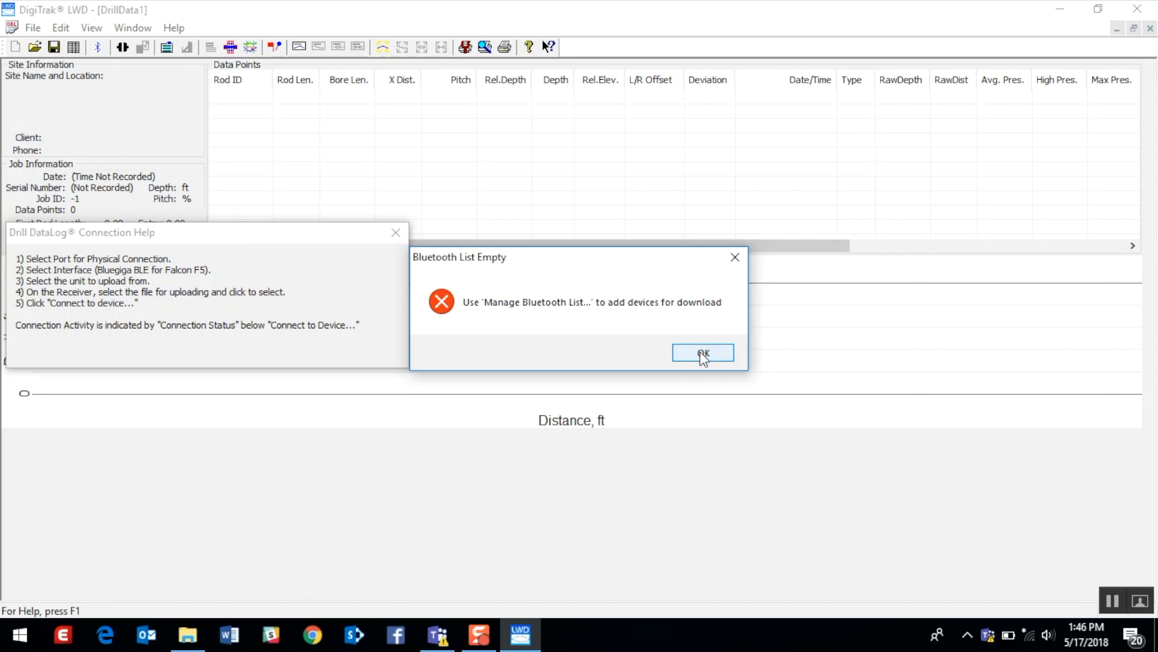
left_click(702, 352)
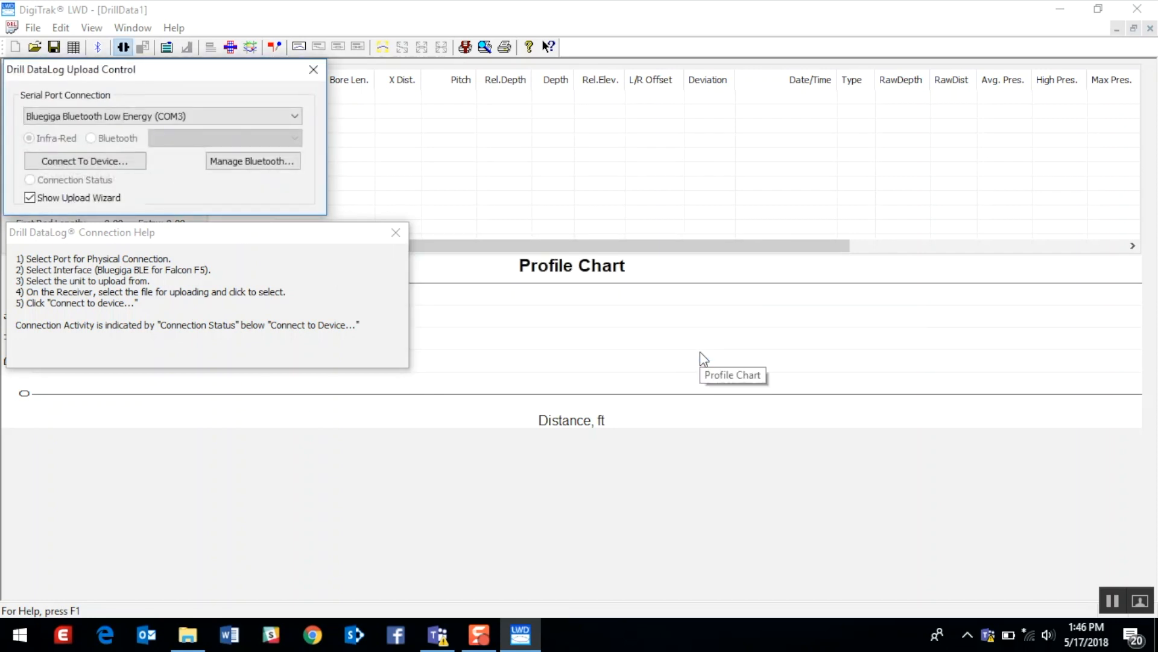
left_click(161, 115)
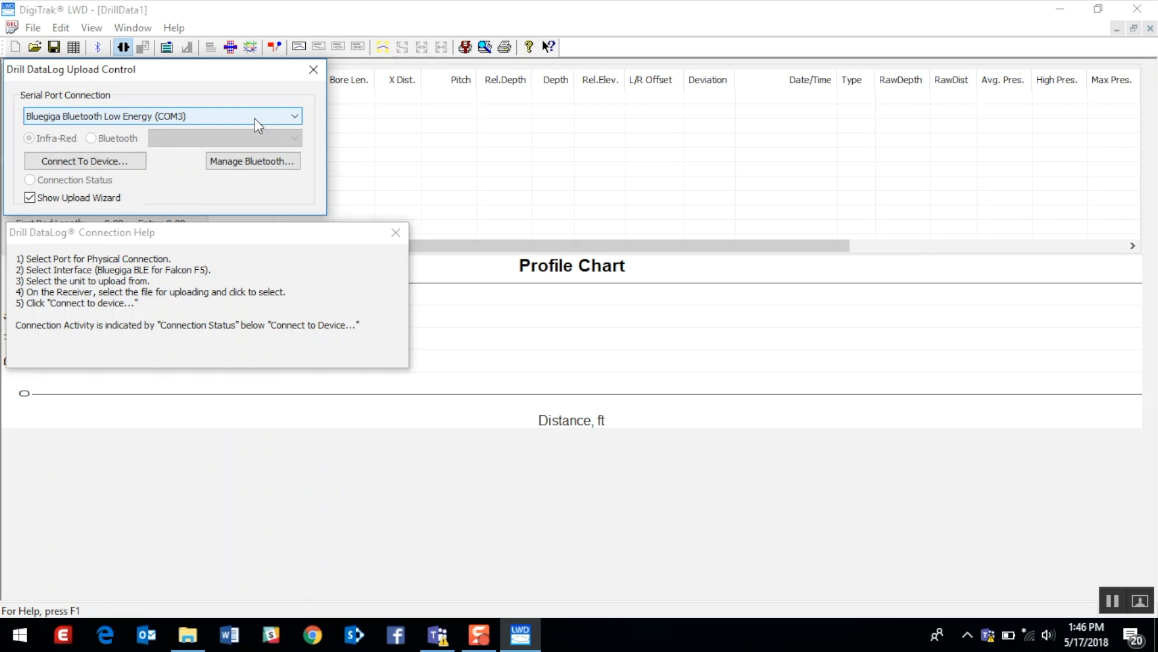
mouse_move(314, 69)
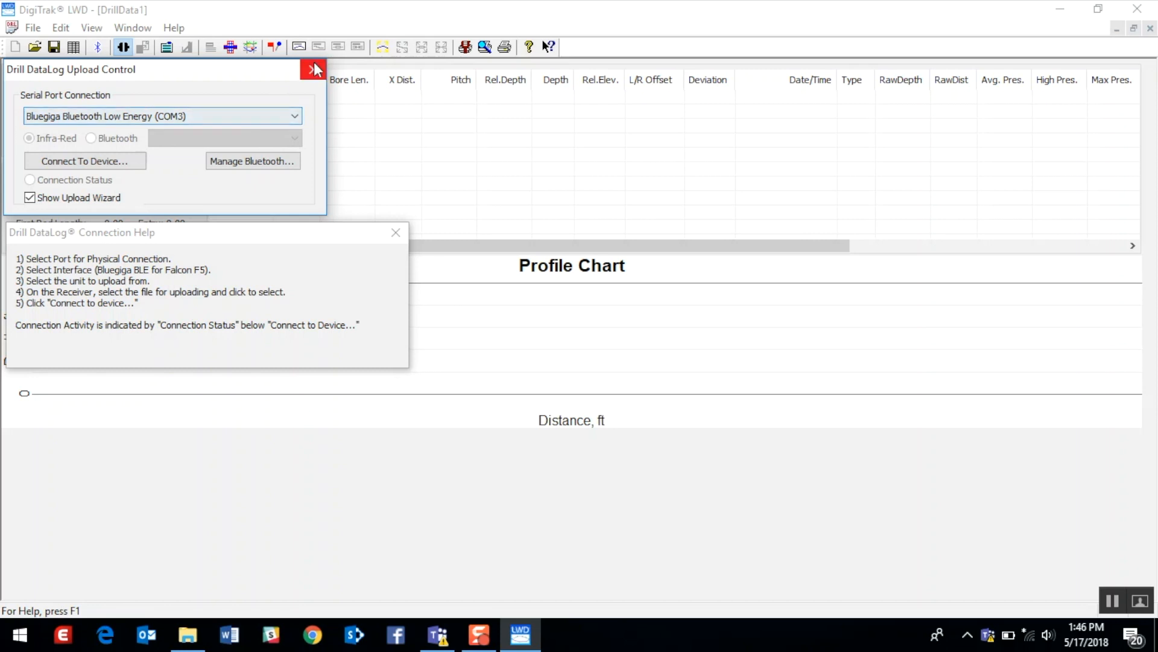
Step: Close the Drill DataLog Upload Control and its connection help
left_click(313, 69)
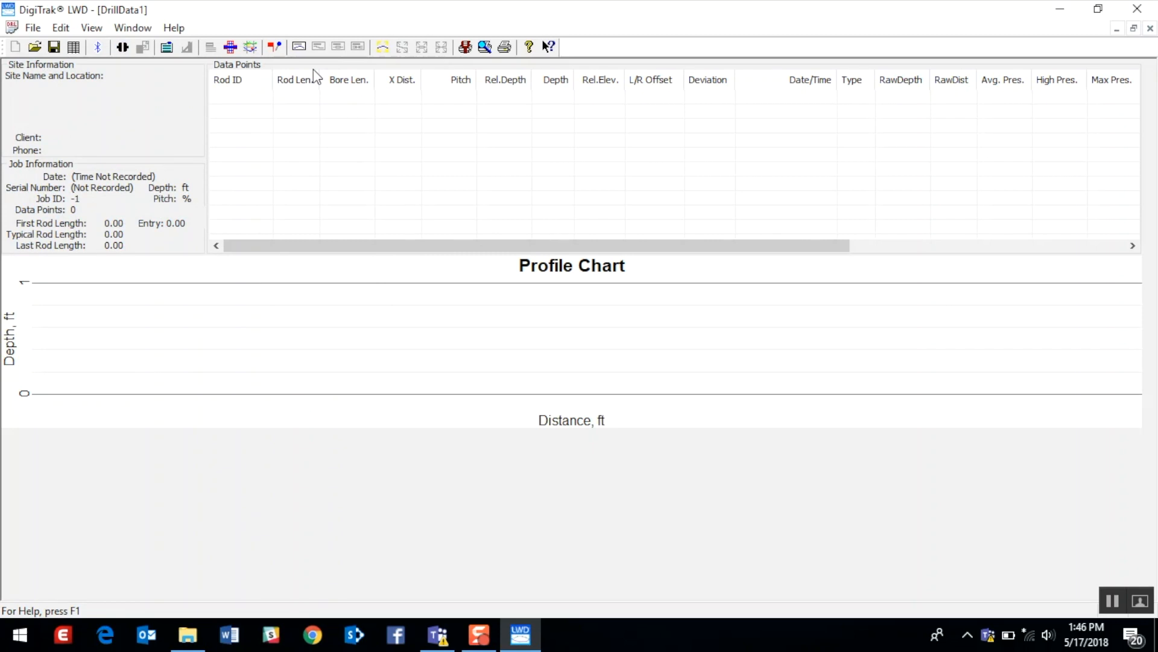
mouse_move(158, 103)
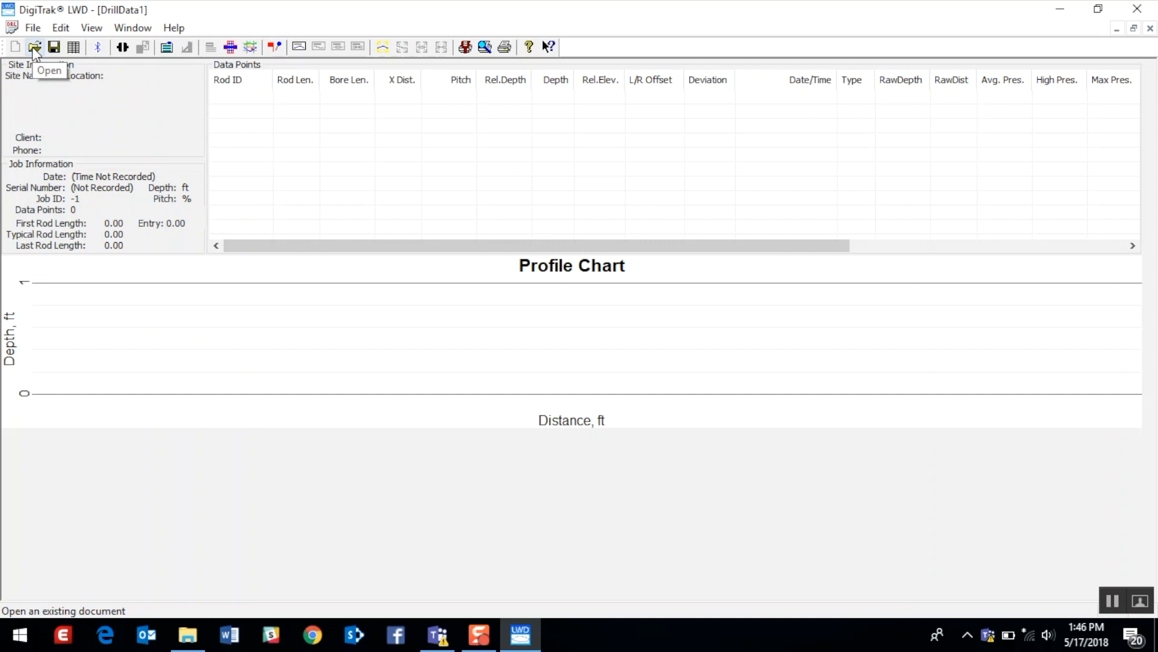
mouse_move(54, 47)
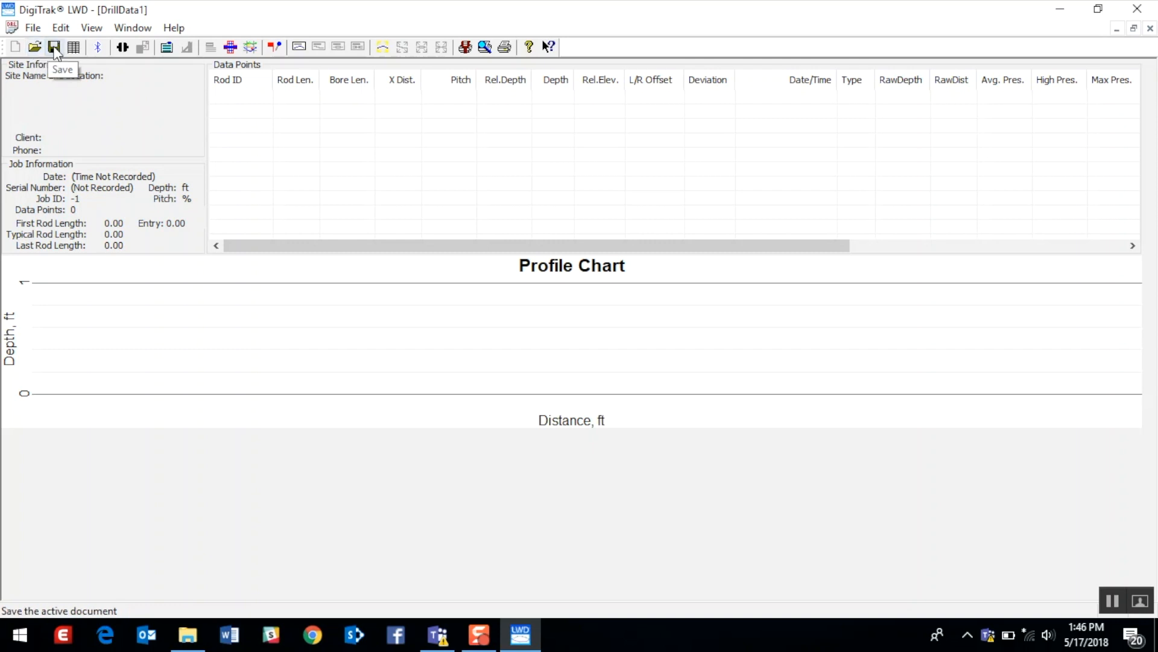
mouse_move(73, 47)
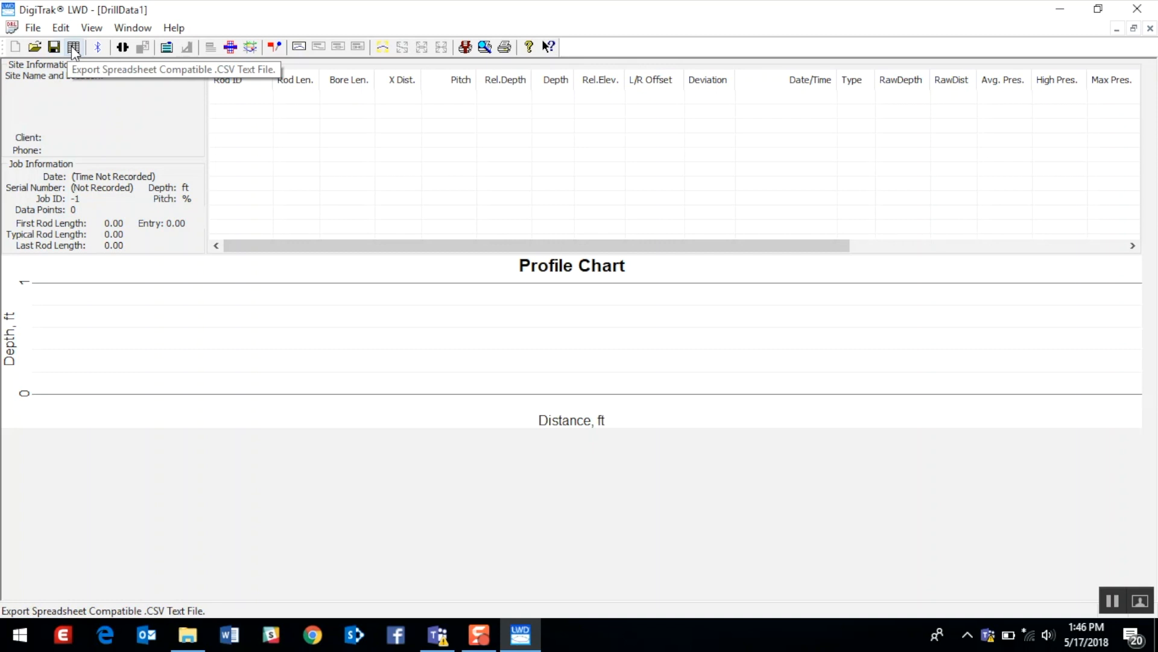
mouse_move(122, 47)
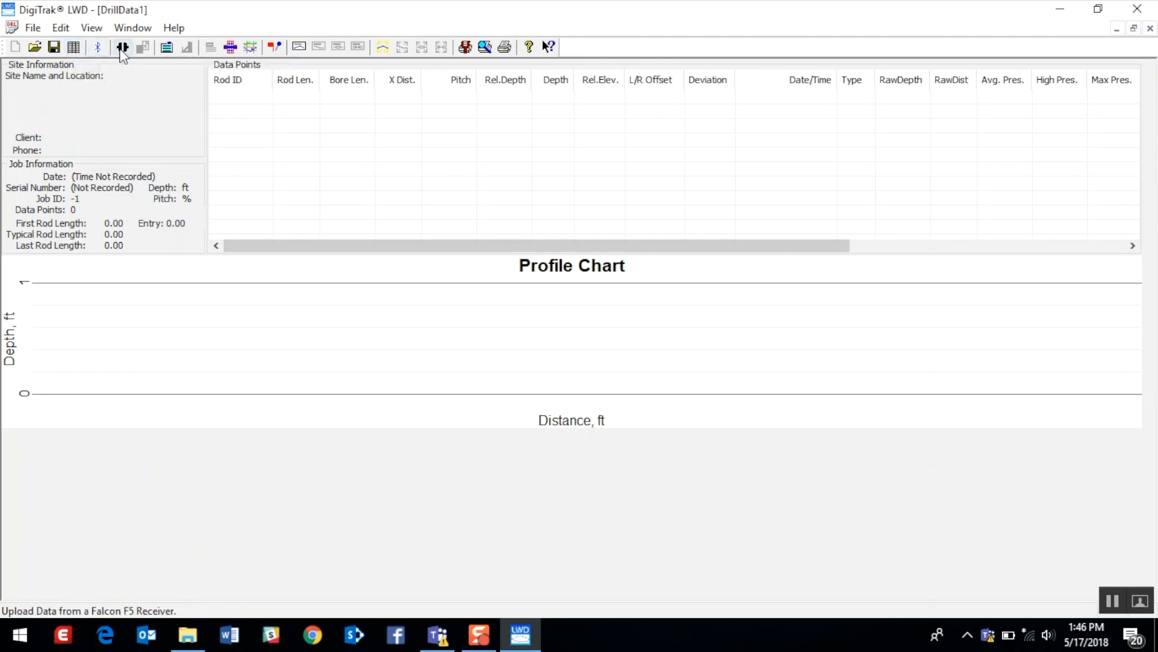
mouse_move(122, 47)
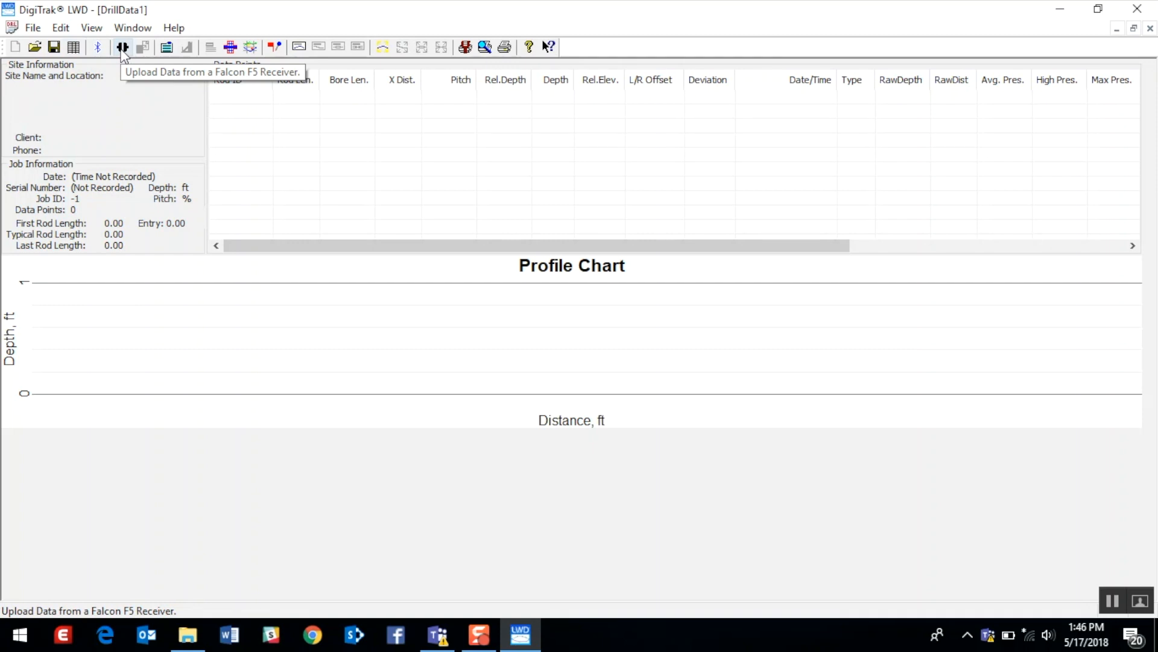
Step: Reopen the Upload Control via Upload Data from a Falcon F5 Receiver, dismissing the empty-list warning
left_click(123, 47)
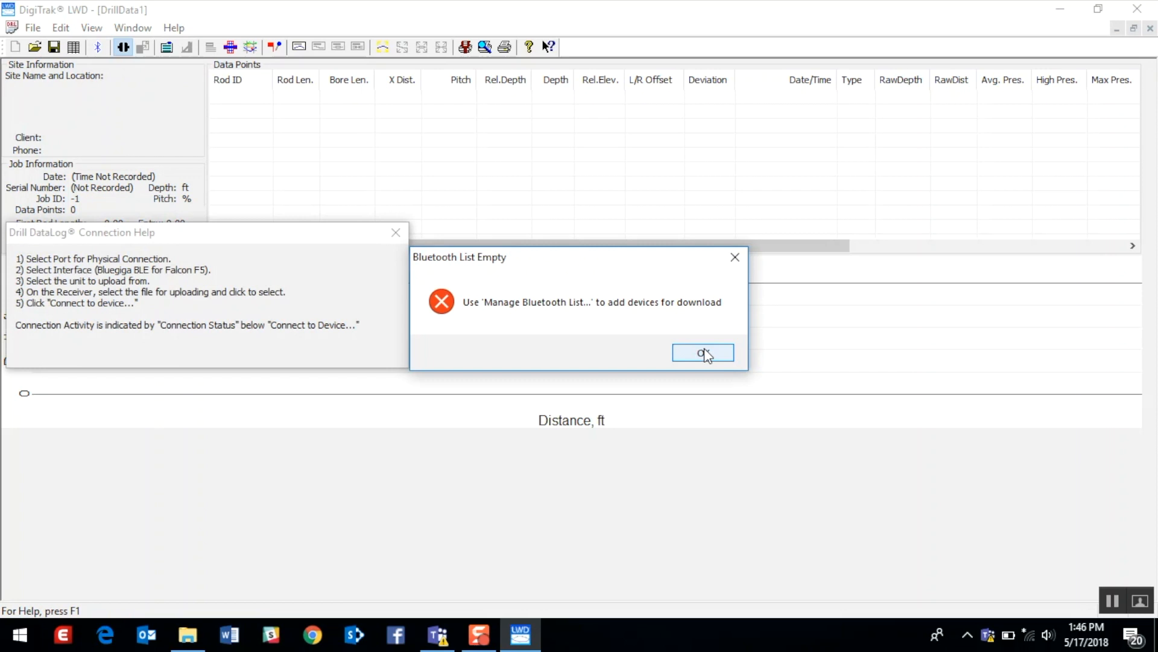
left_click(701, 353)
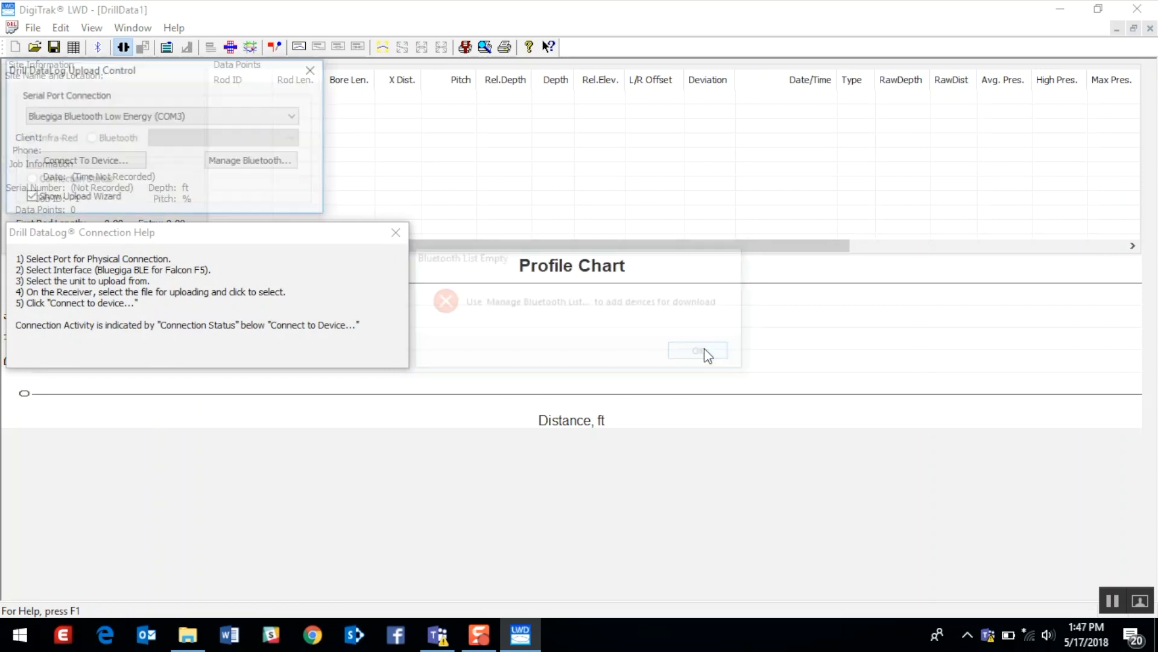
left_click(696, 350)
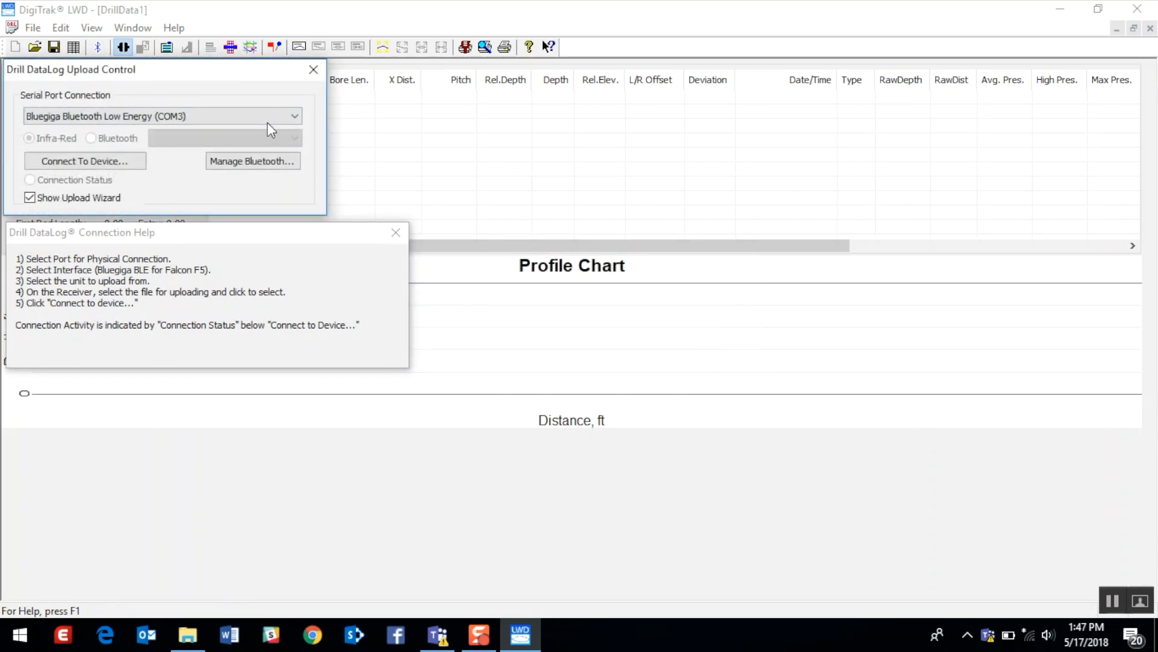
left_click(163, 116)
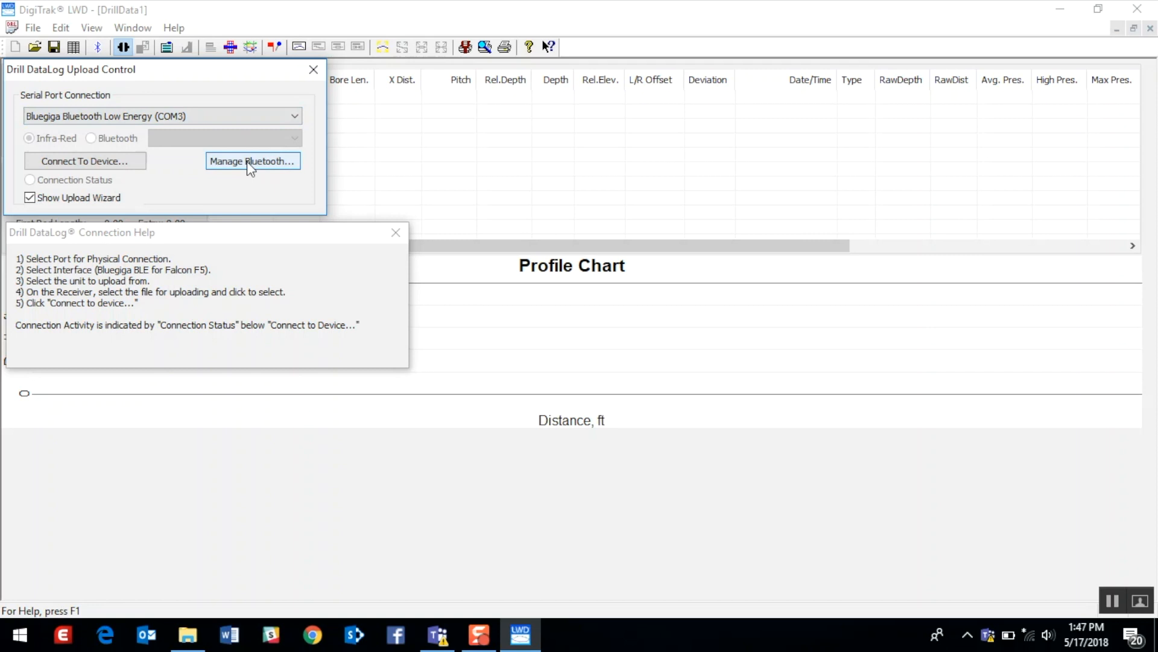
Step: Show the empty Bluetooth Device List via Manage Bluetooth in the Upload Control
left_click(252, 160)
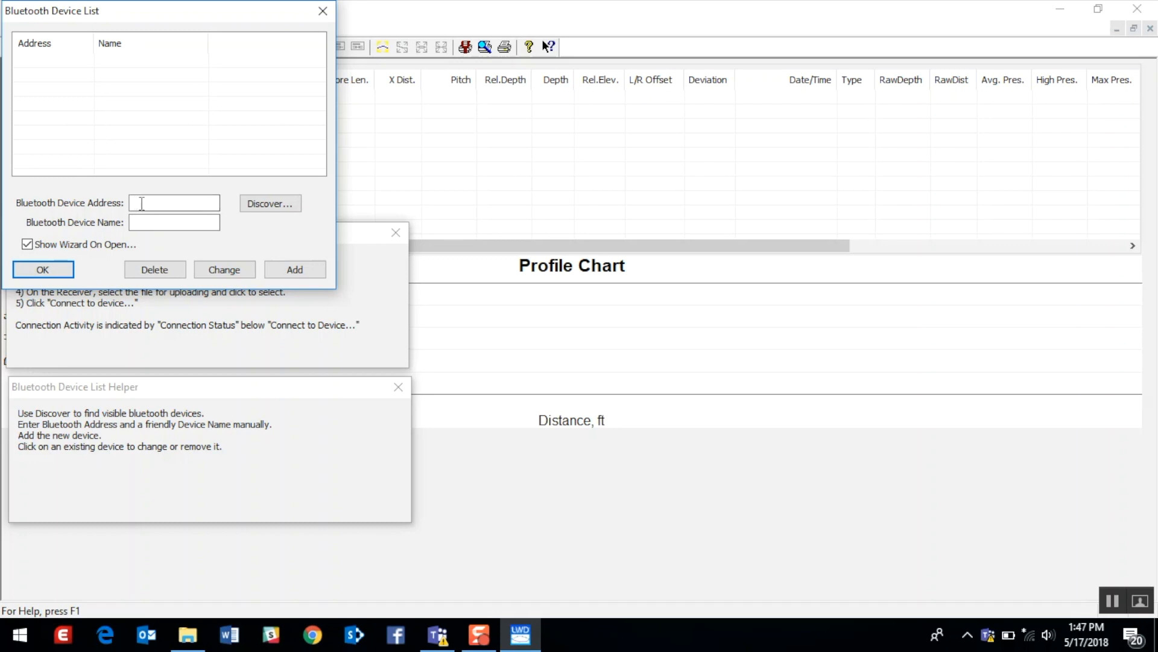
left_click(174, 222)
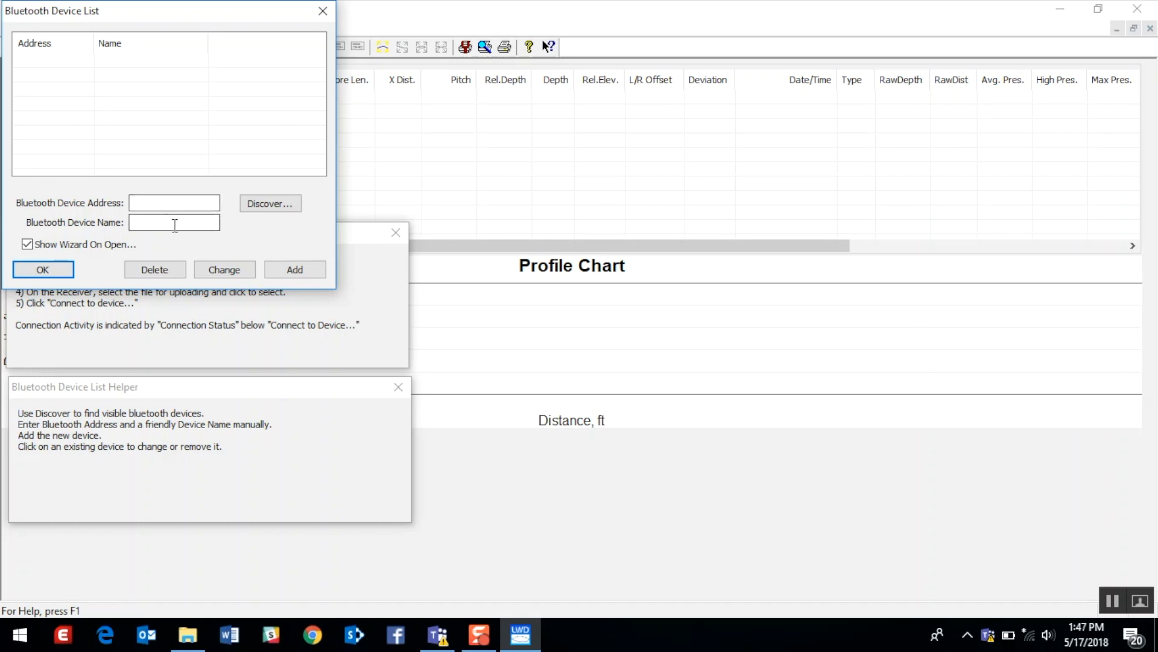